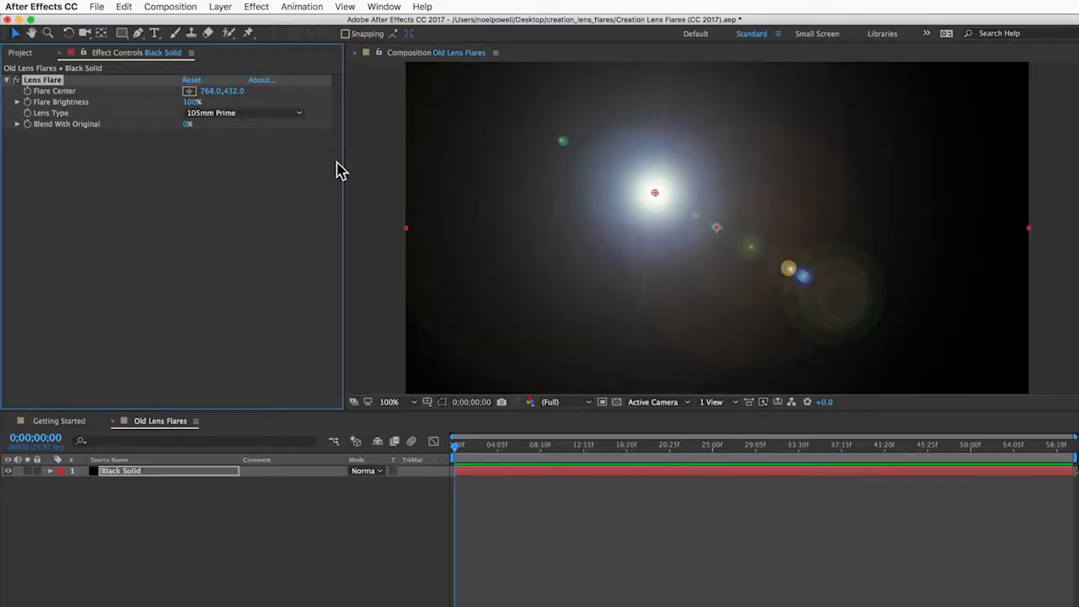
Step: Switch the flare's Lens Type to 35mm Prime then 50–300mm Zoom and shift its centre toward the upper left
click(245, 111)
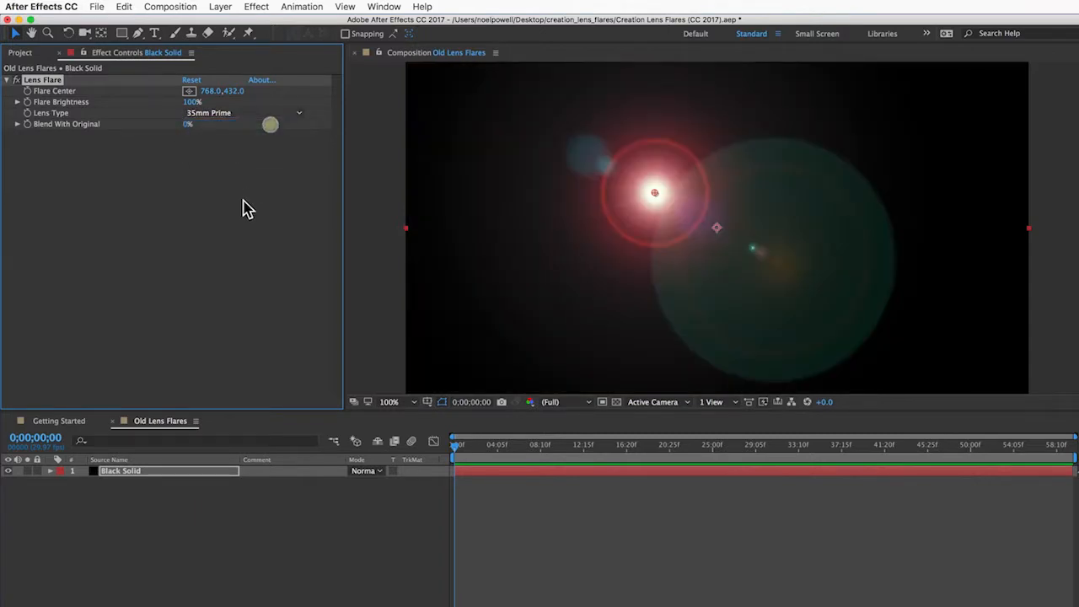
click(244, 111)
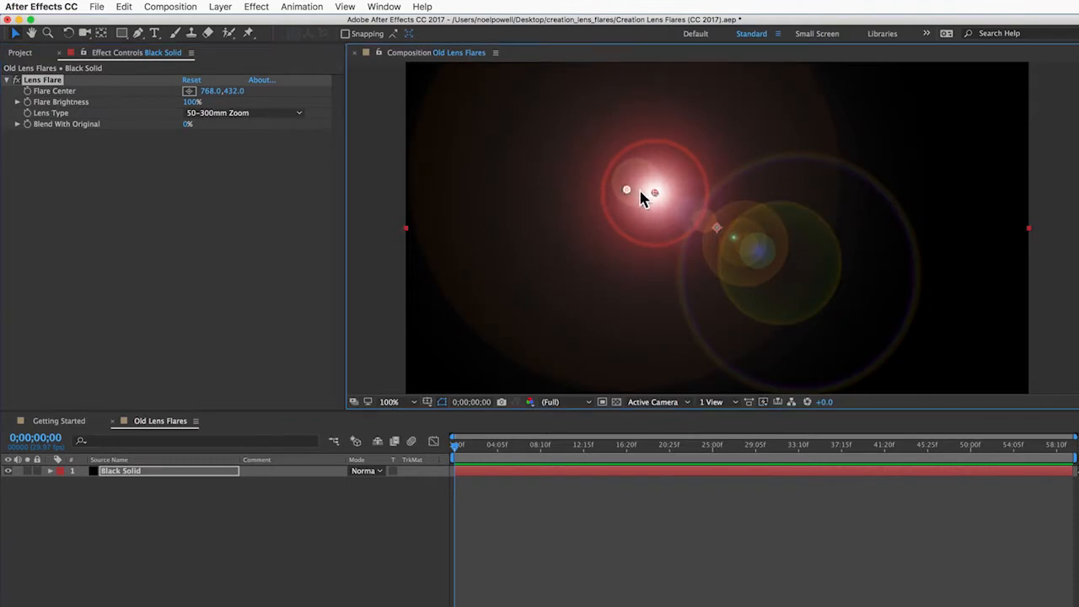
drag(627, 188, 537, 180)
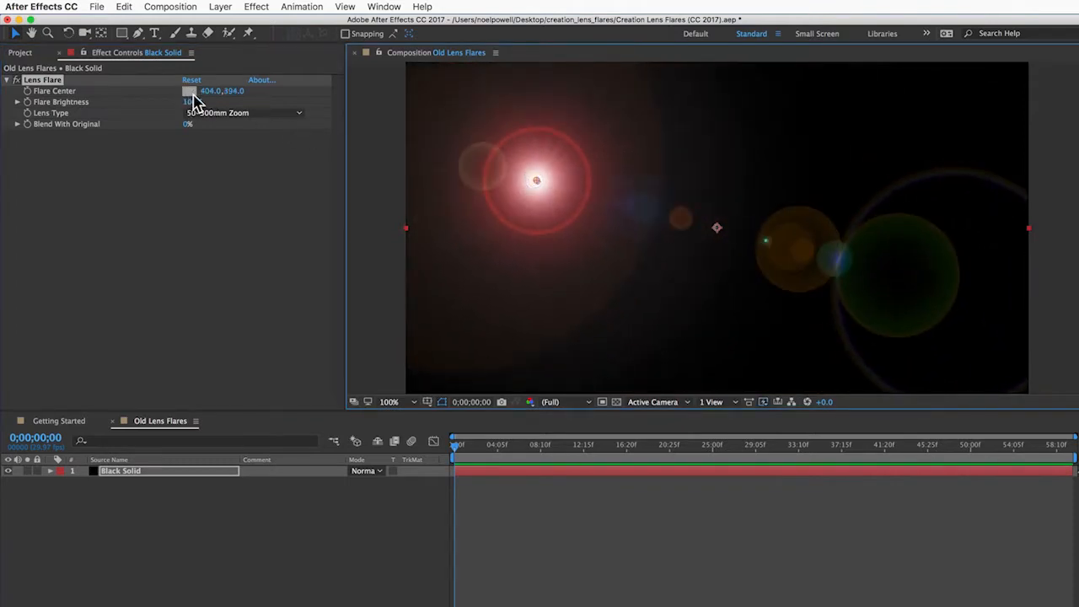
drag(192, 101, 231, 105)
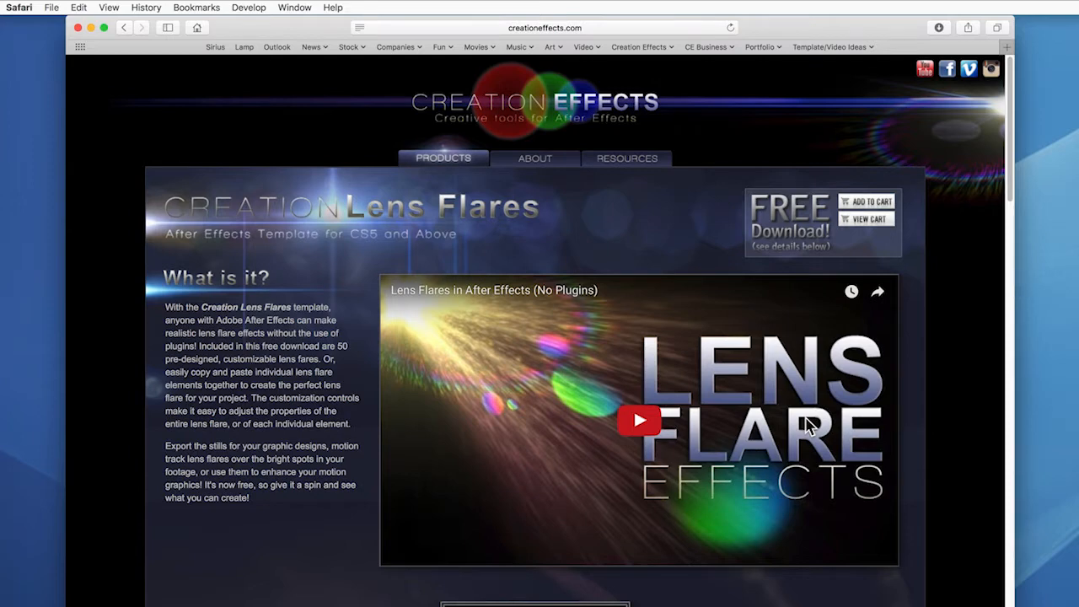
Step: Scroll down the Creation Lens Flares page before returning to the Creation Effects home page
scroll(down, 3)
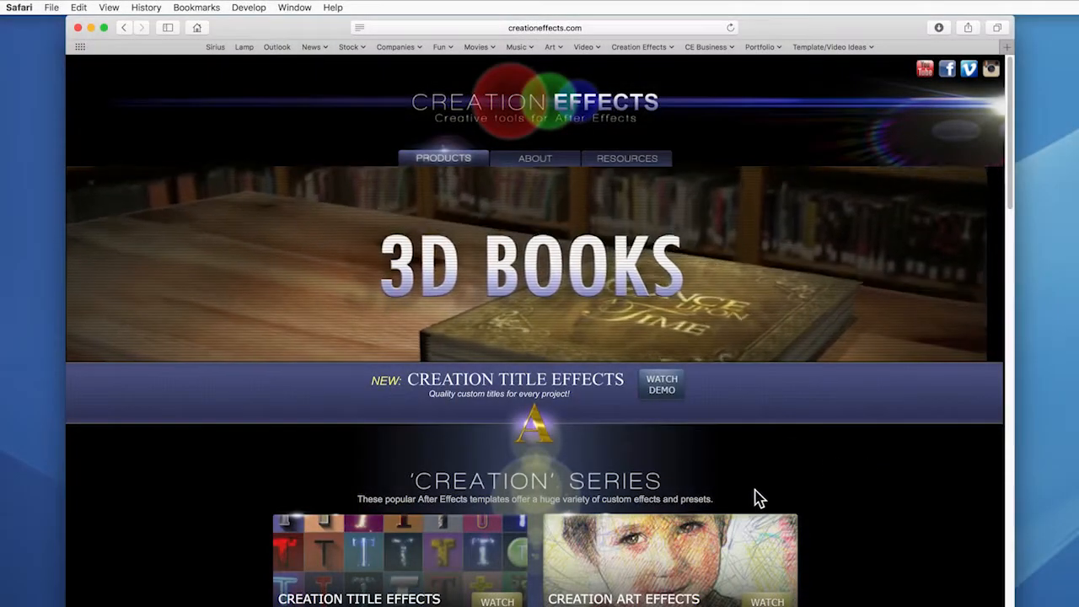
Step: Scroll the home page down to the Art Effects and Mini Effects template listings
scroll(down, 3)
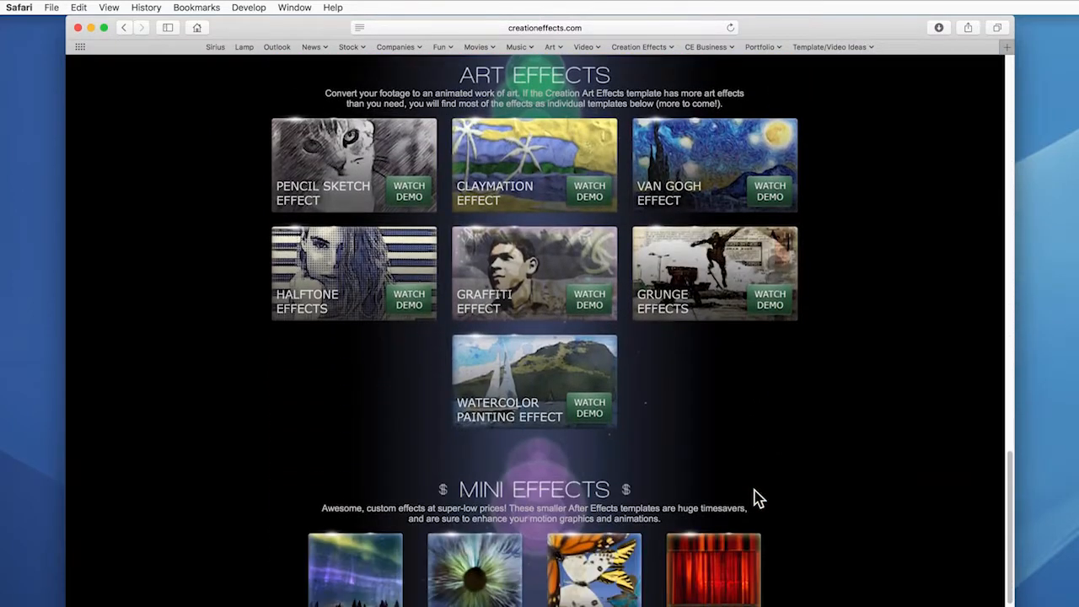
scroll(down, 3)
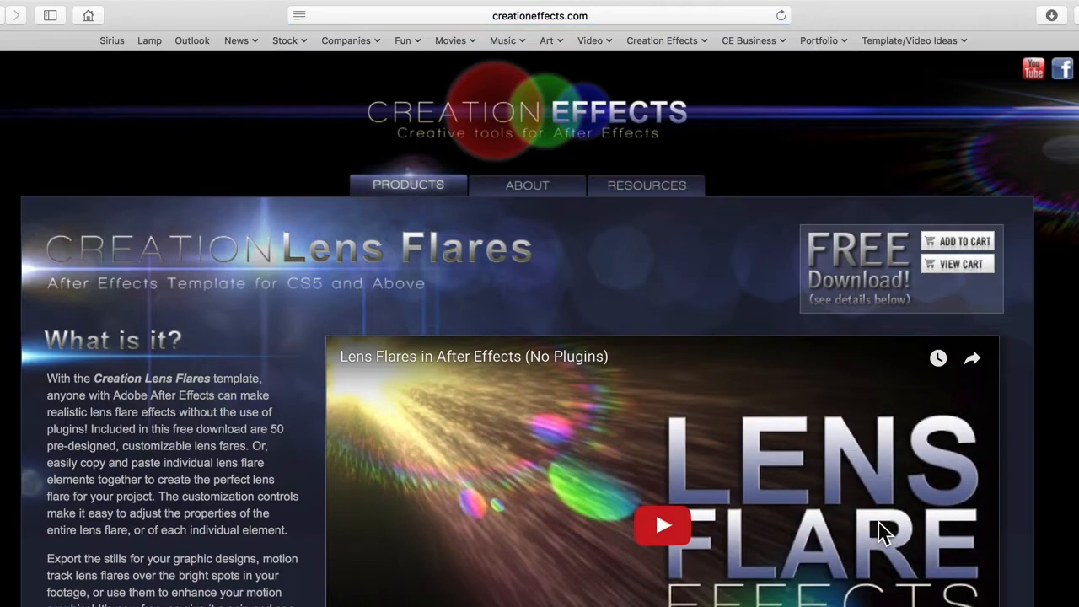
mouse_move(522, 504)
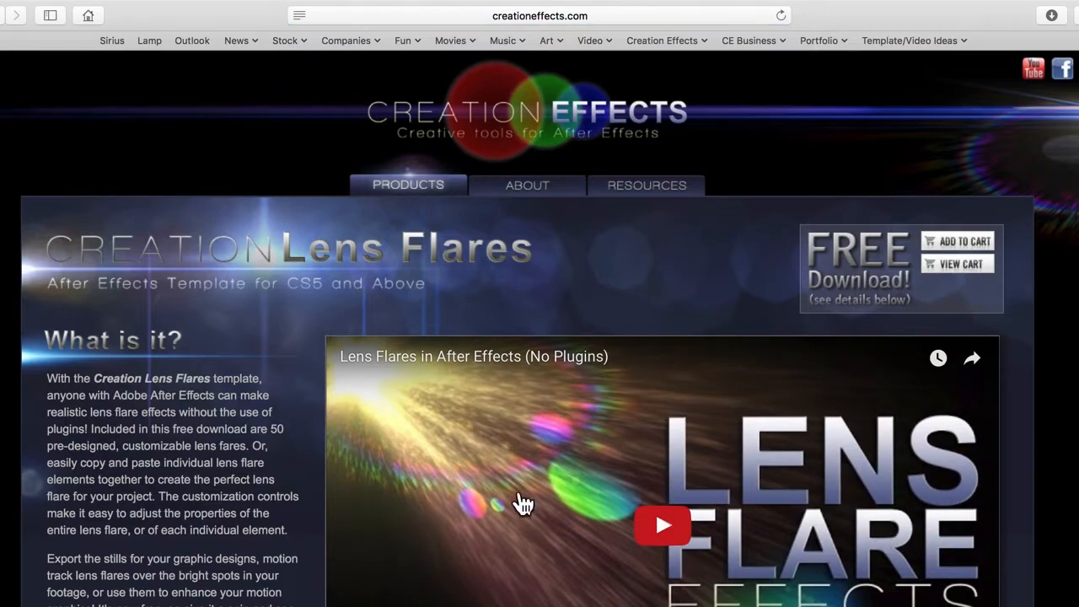
Step: Scroll the Lens Flares page down to its Videos section listing the tutorial series
scroll(down, 3)
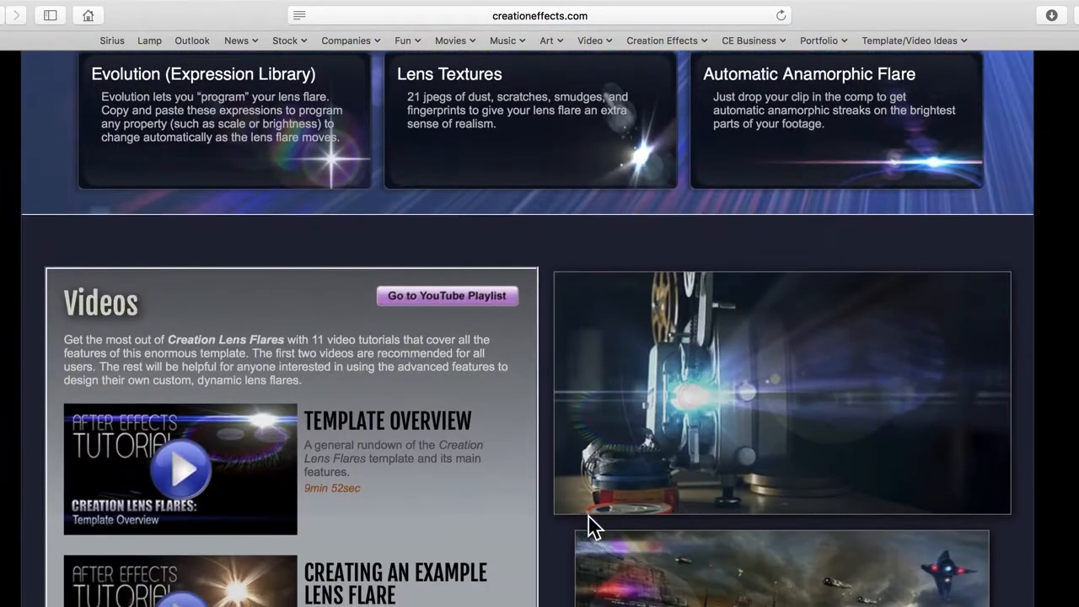
scroll(down, 3)
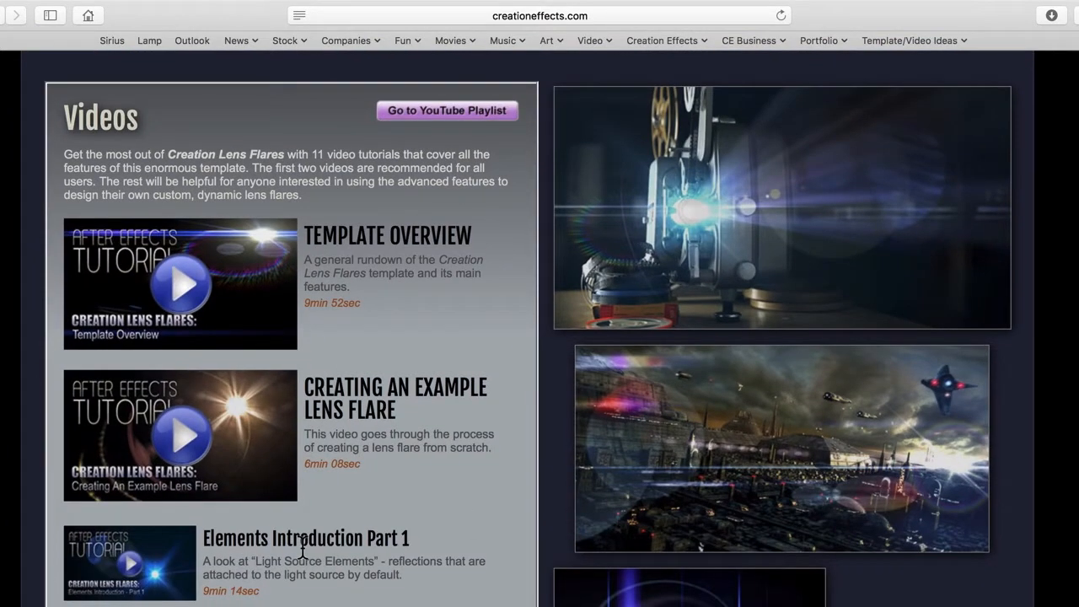
scroll(down, 3)
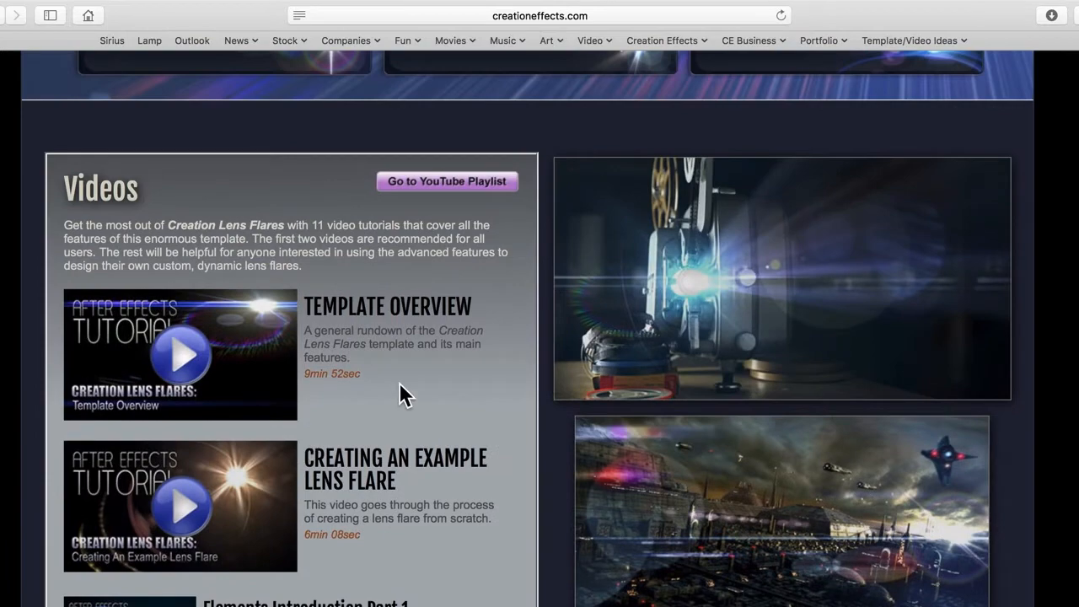
scroll(down, 3)
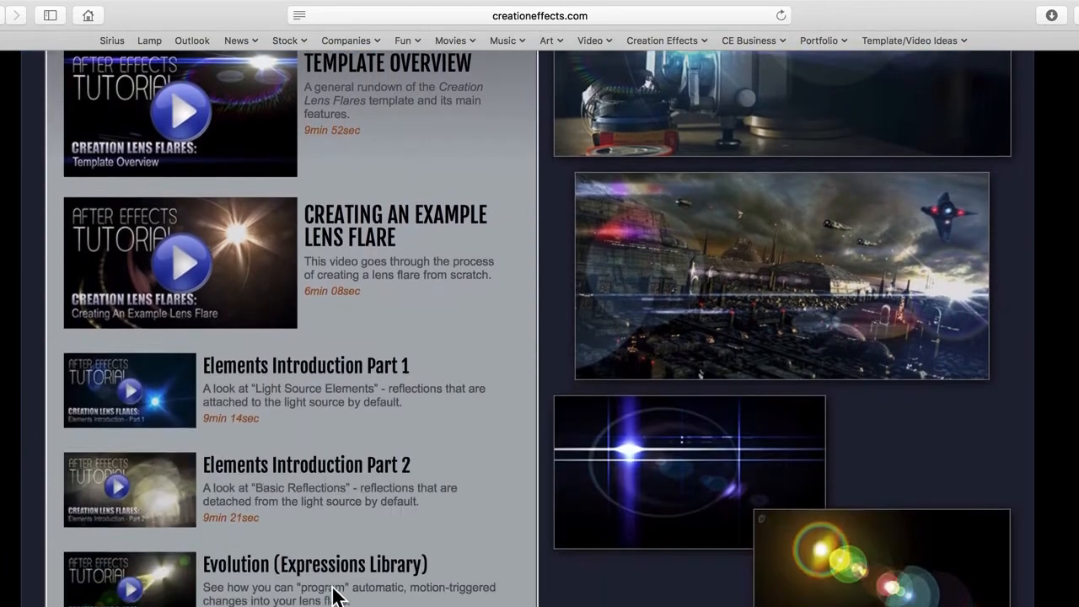
scroll(down, 3)
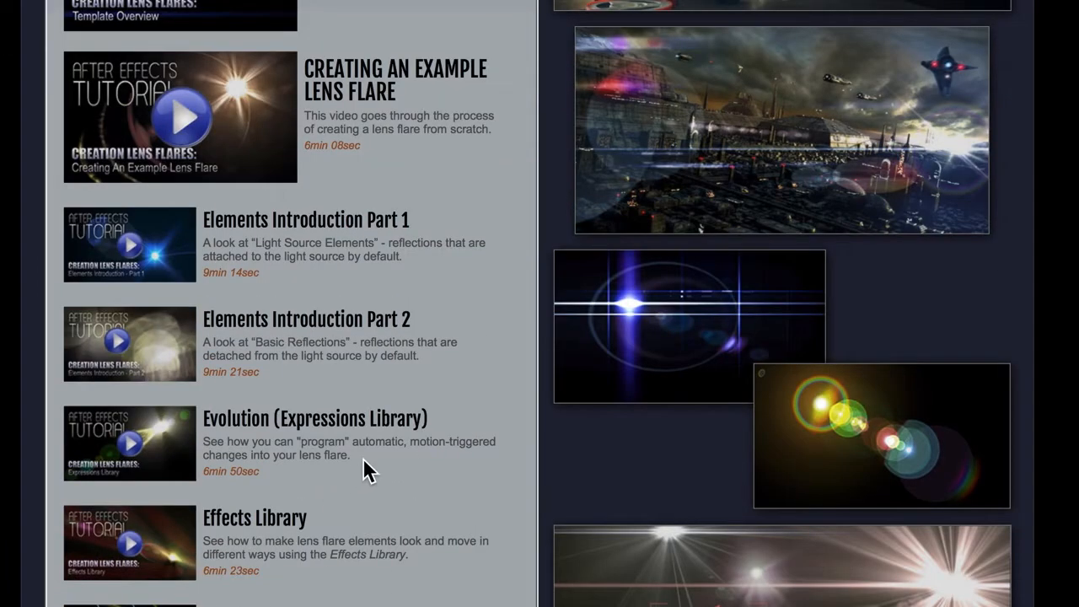
mouse_move(330, 490)
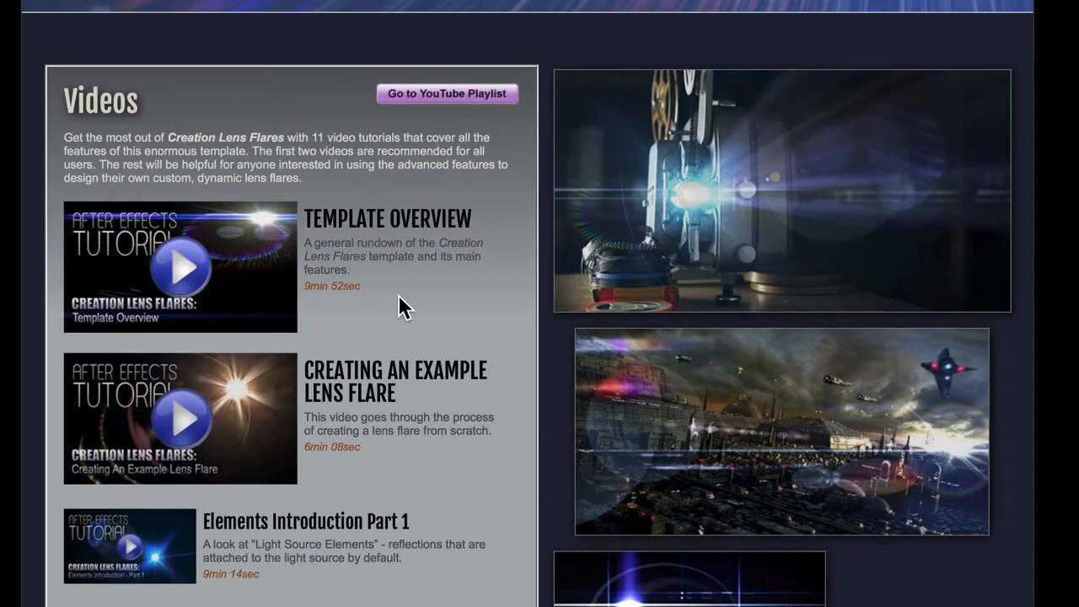
scroll(down, 3)
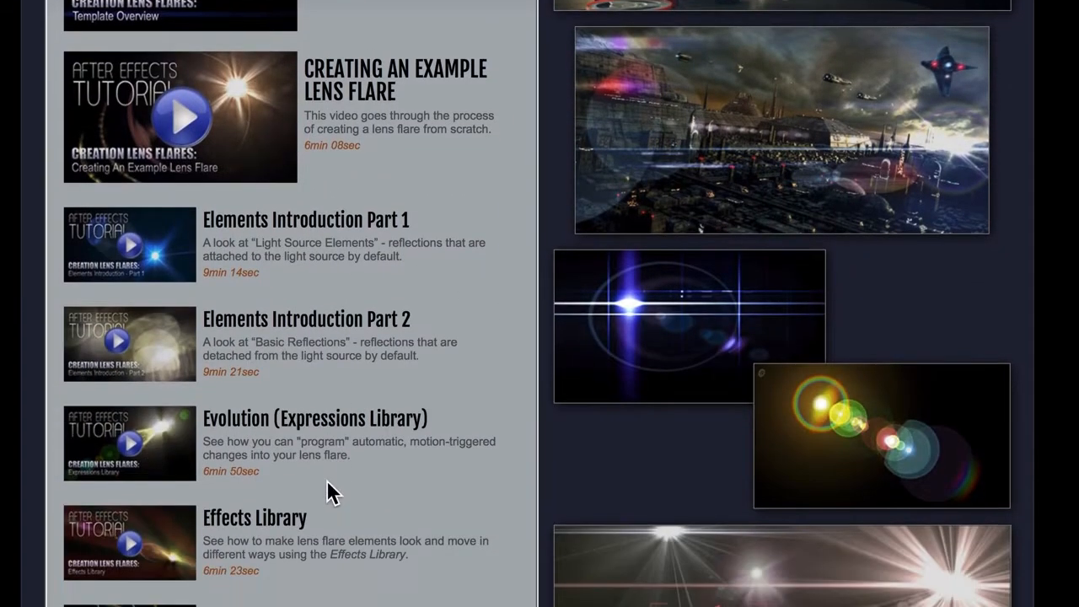
mouse_move(223, 514)
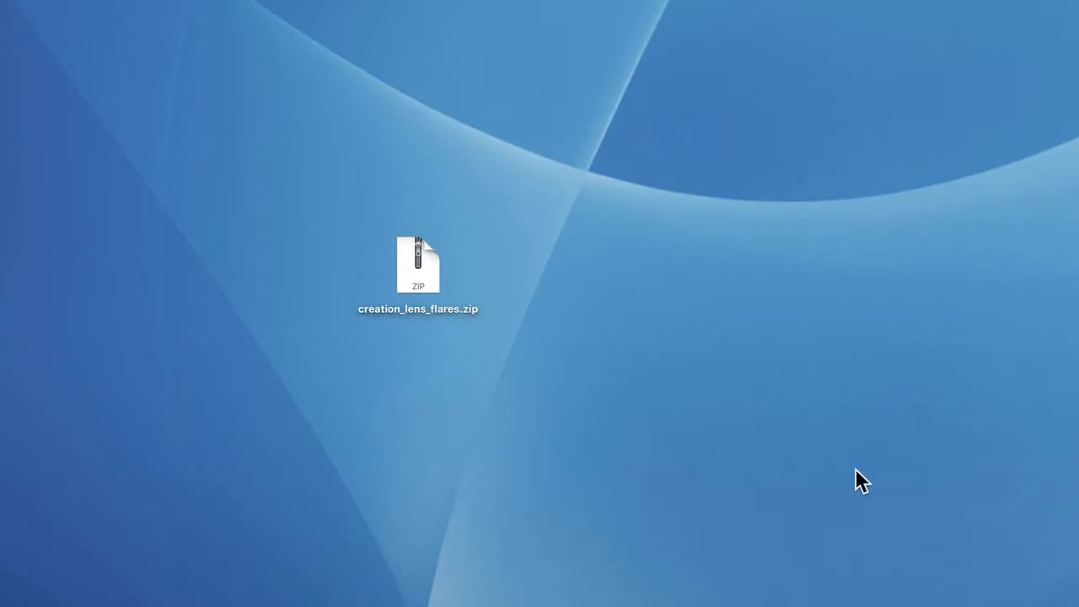
mouse_move(418, 265)
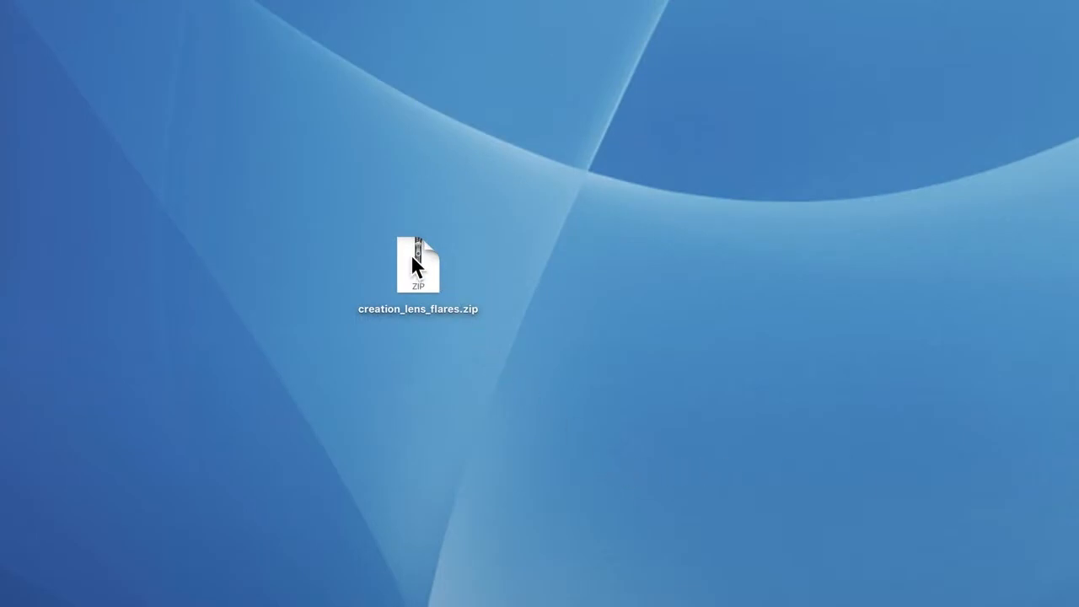
Step: Unzip creation_lens_flares.zip and open the extracted folder in Finder
click(418, 265)
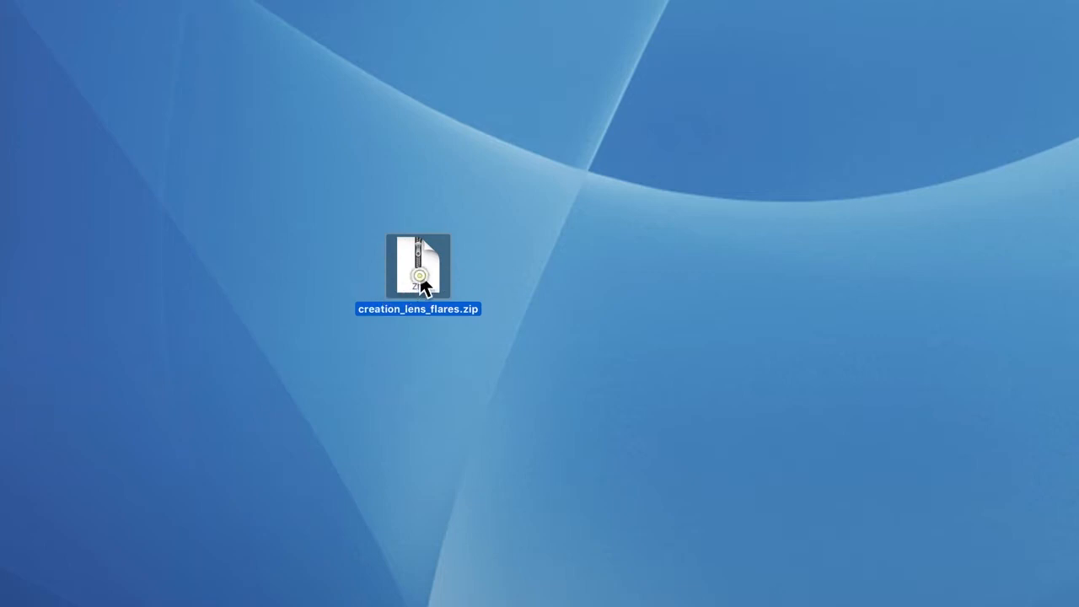
double_click(418, 266)
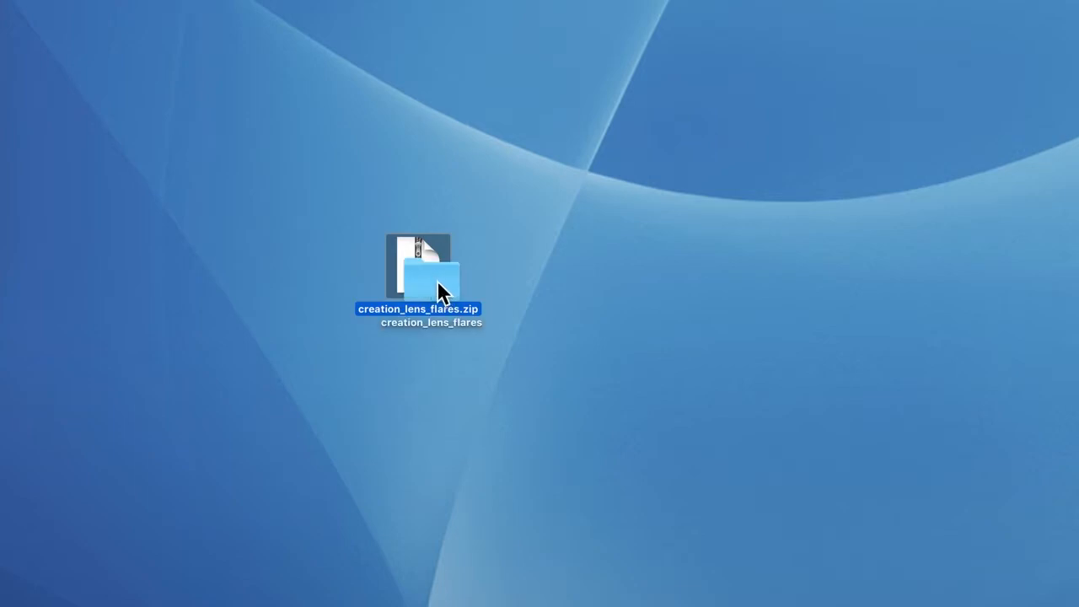
double_click(418, 276)
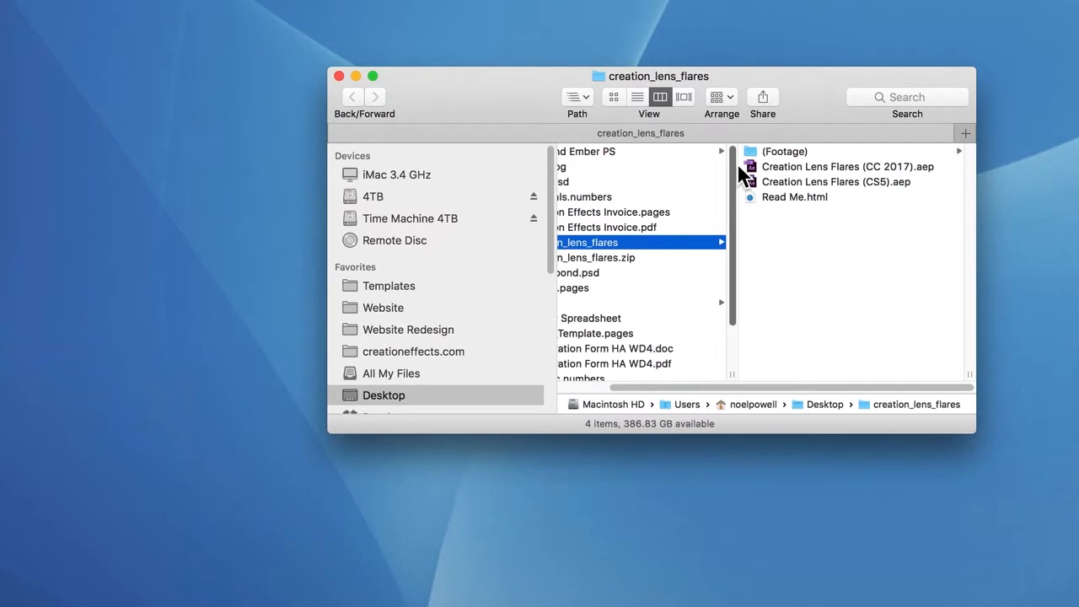
Step: Duplicate Creation Lens Flares (CC 2017).aep and open the original project in After Effects
click(847, 166)
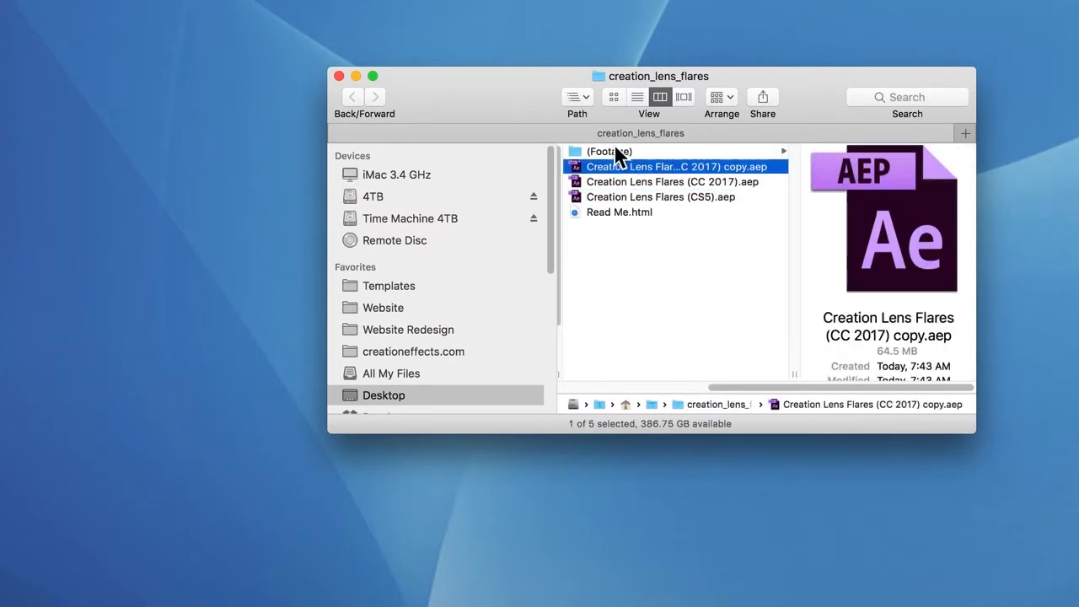
mouse_move(733, 177)
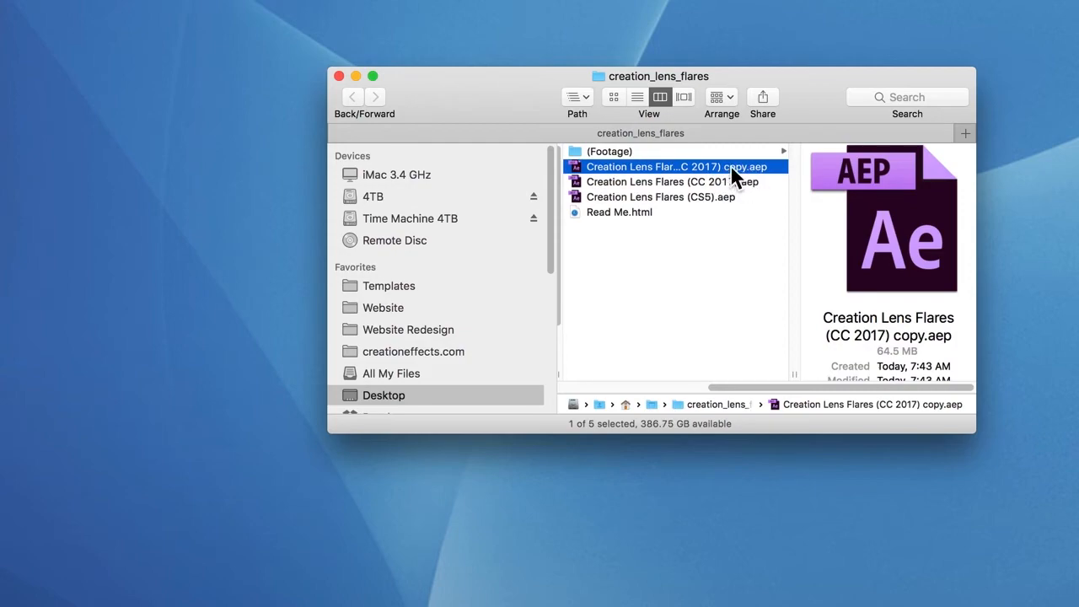
click(671, 182)
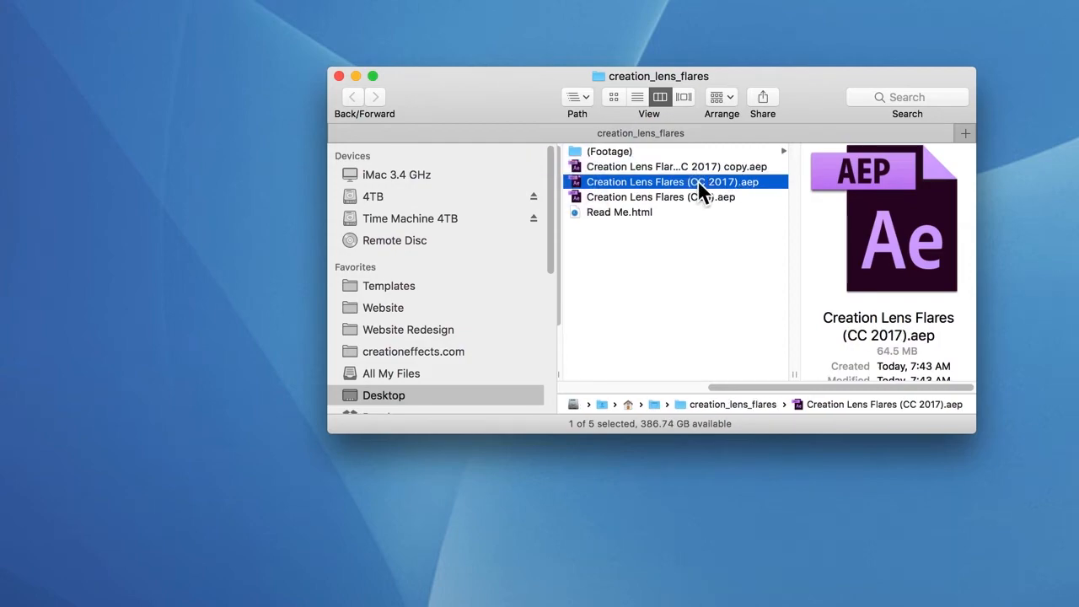
double_click(667, 182)
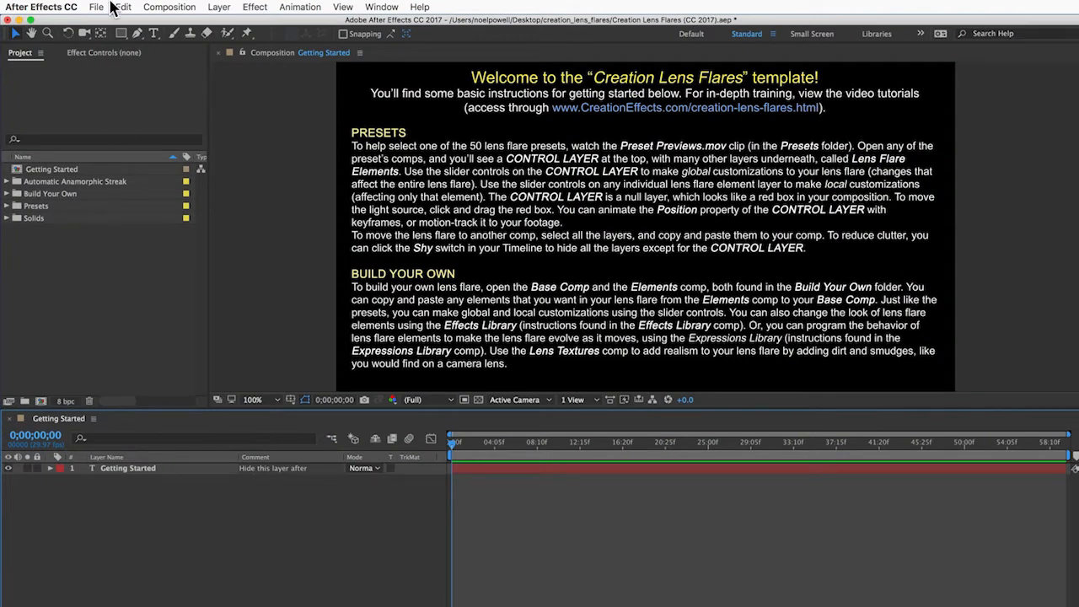
click(96, 7)
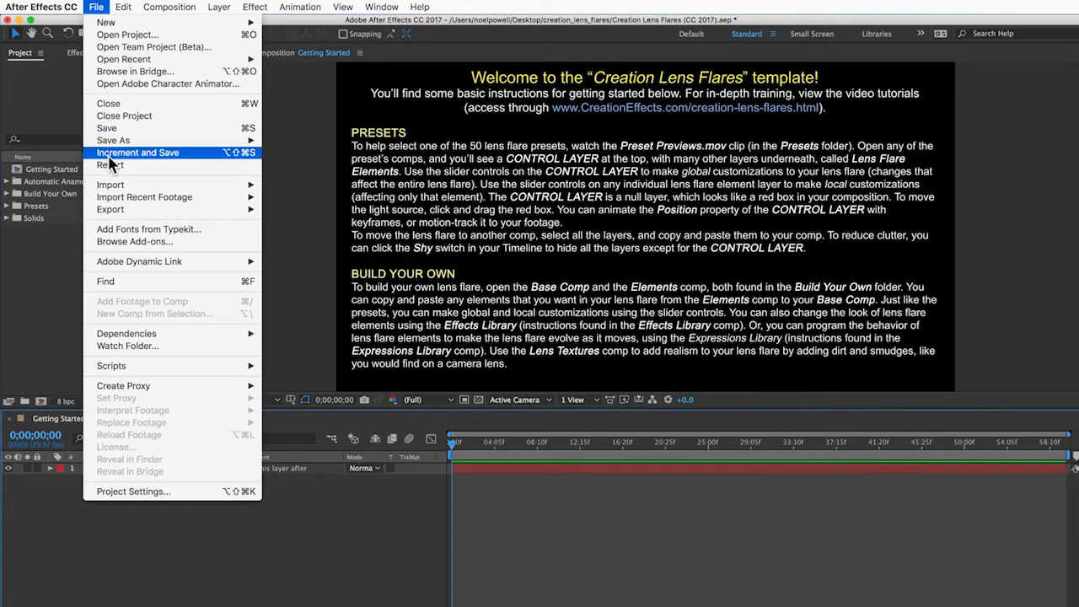
mouse_move(111, 183)
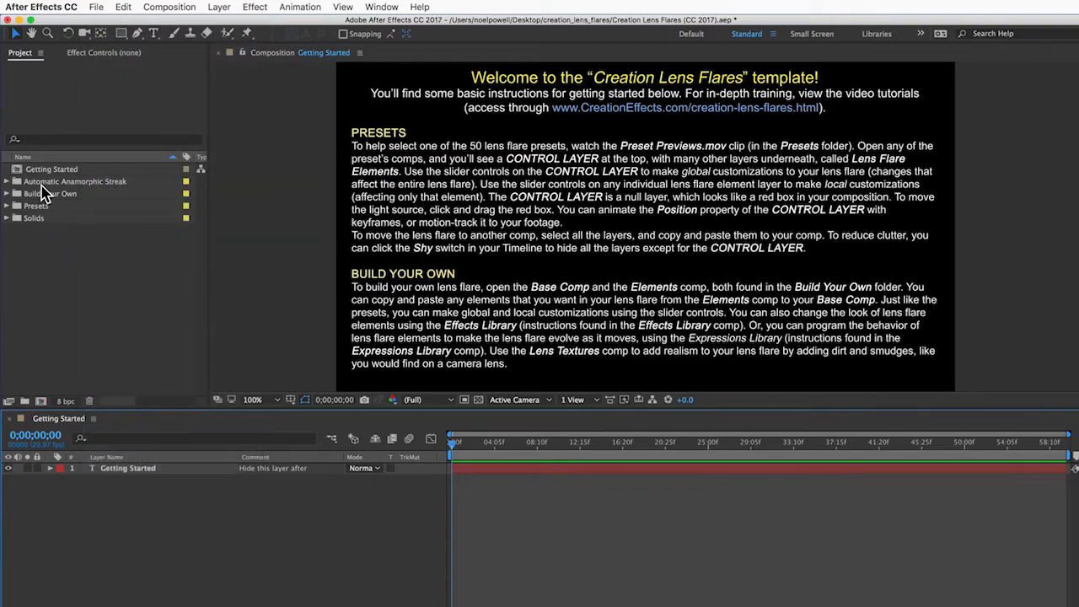
click(75, 182)
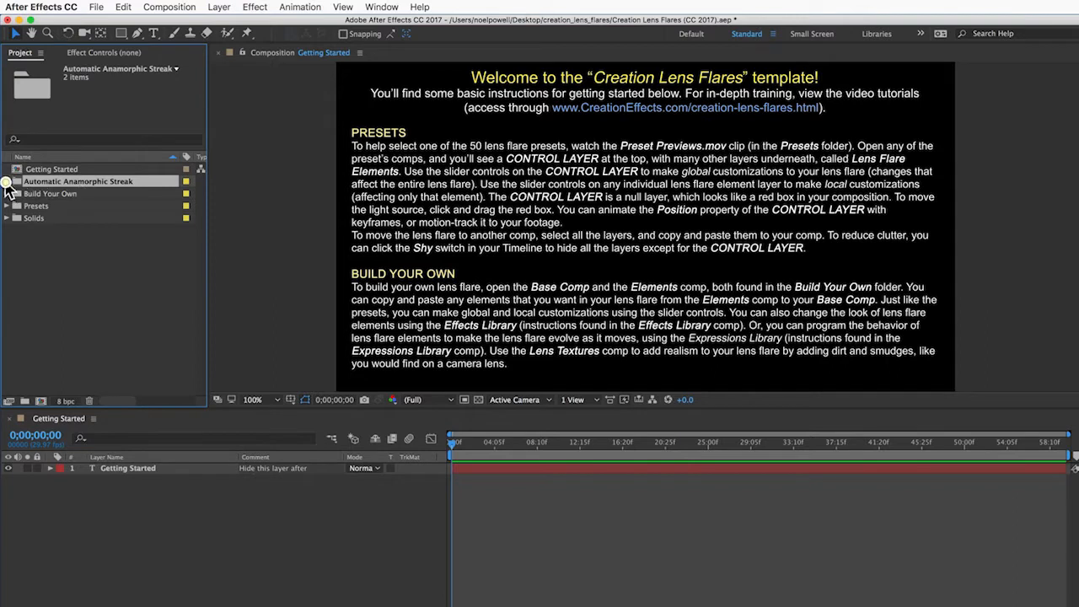
click(7, 182)
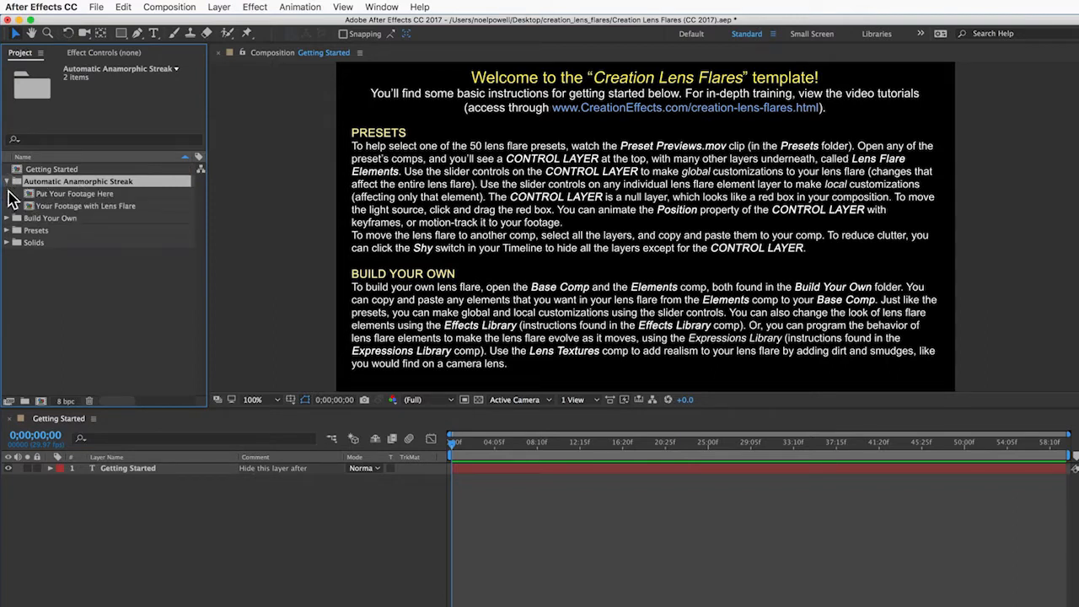
click(81, 192)
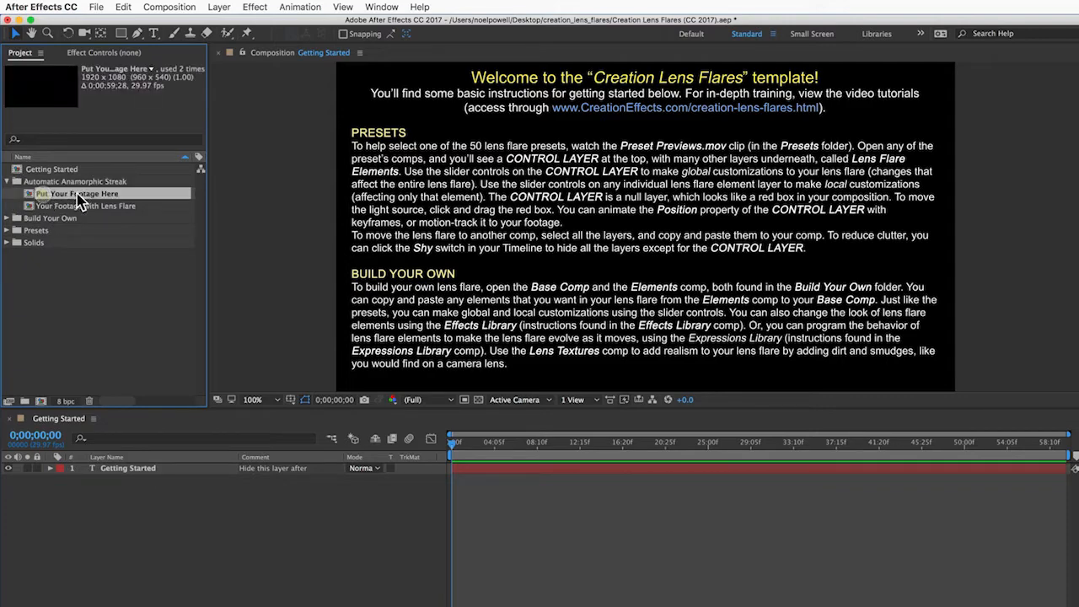
click(84, 206)
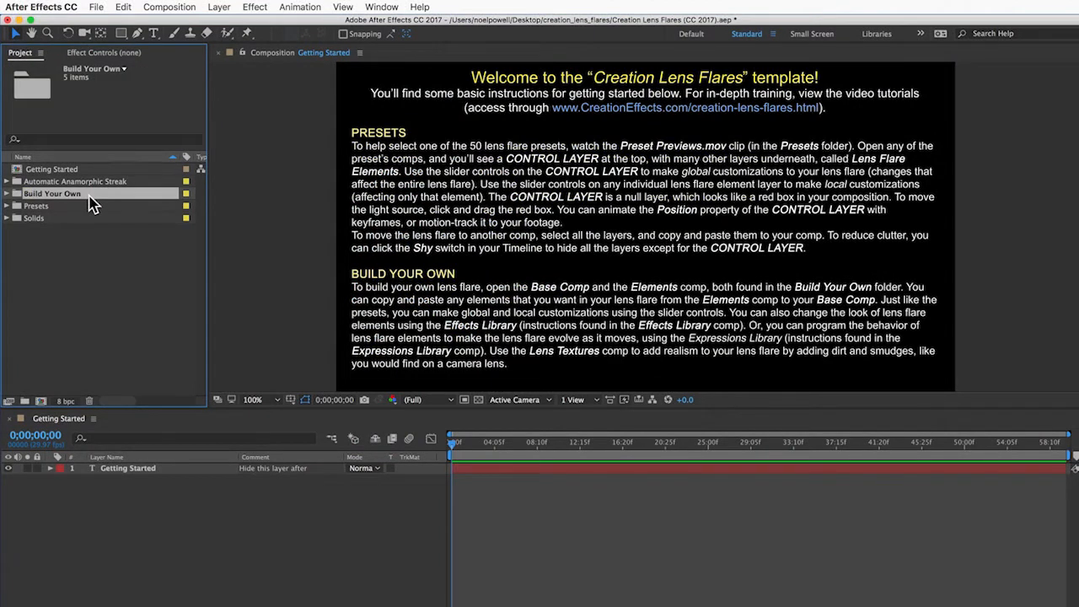
mouse_move(43, 209)
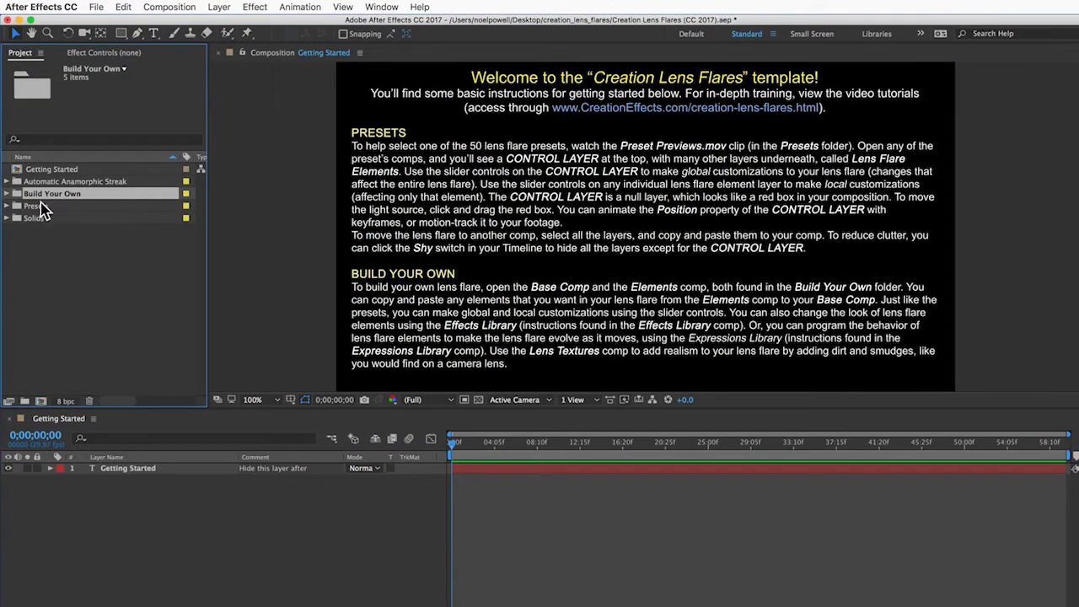
Step: Expand the Presets folder and preview the Preset Previews.mov clip
click(7, 206)
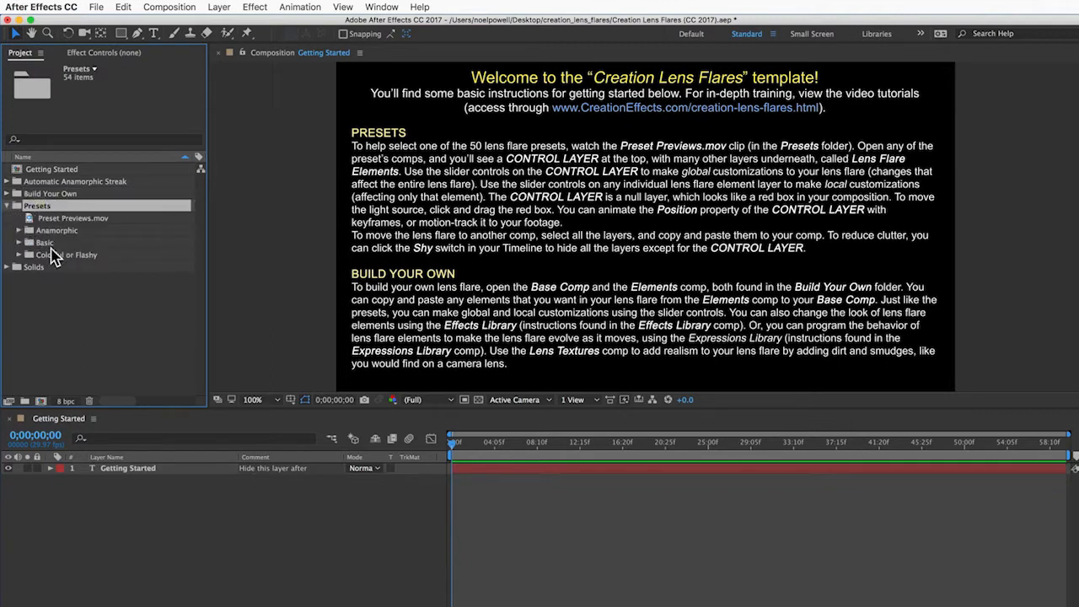
click(88, 217)
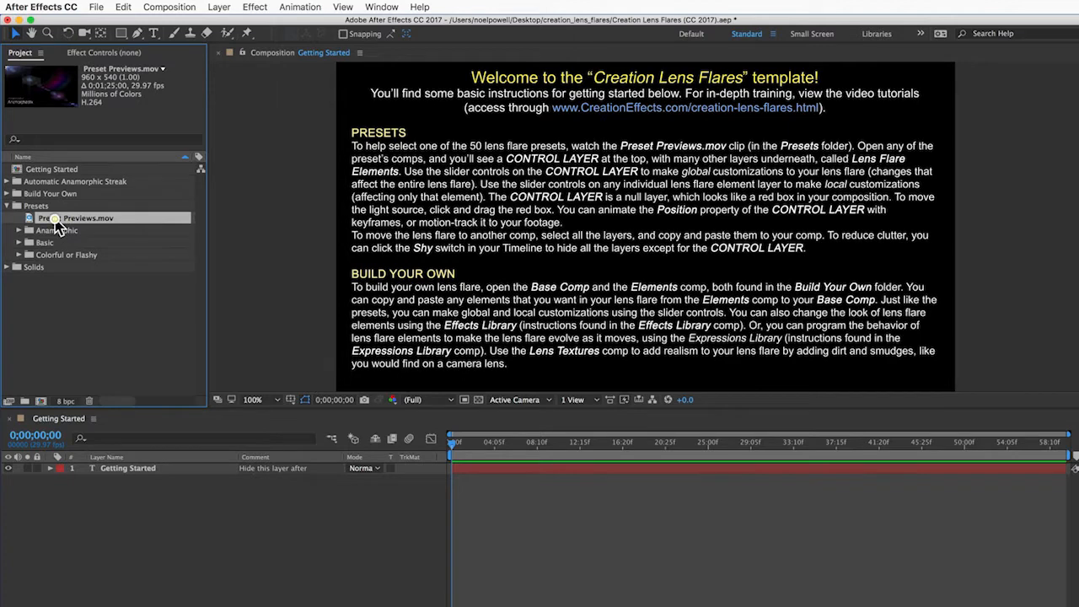
double_click(76, 218)
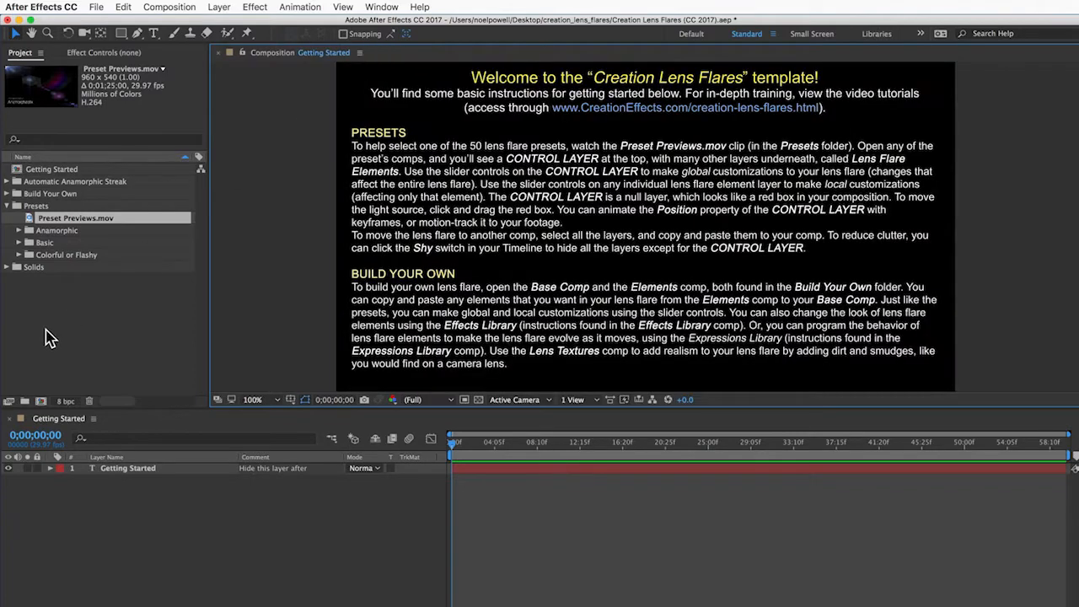
click(44, 243)
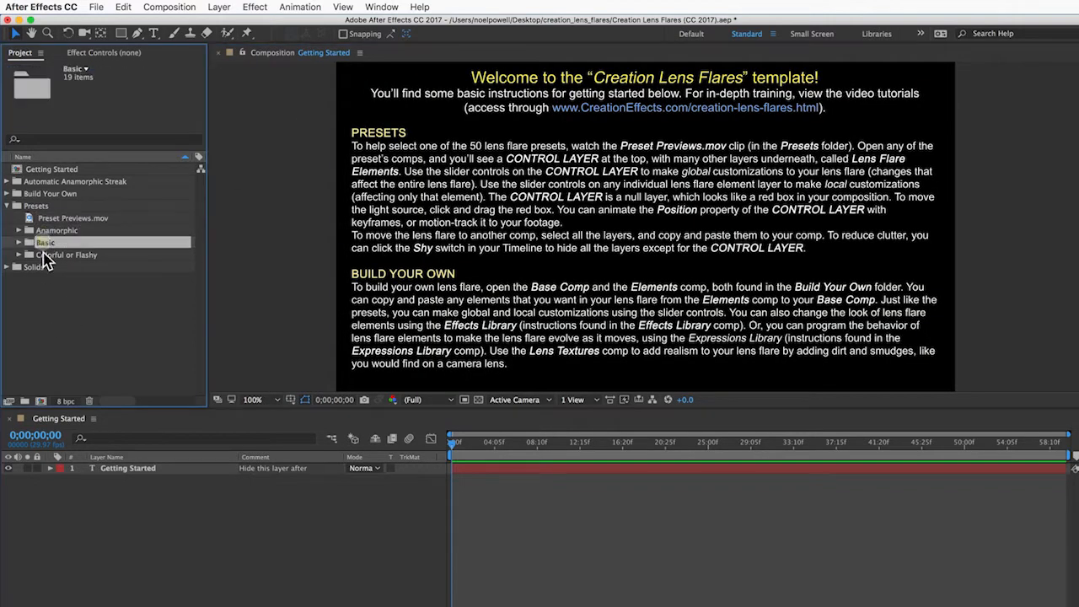
Step: Open the Basic Blue anamorphic preset comp and show its CONTROL LAYER's effect controls
click(18, 229)
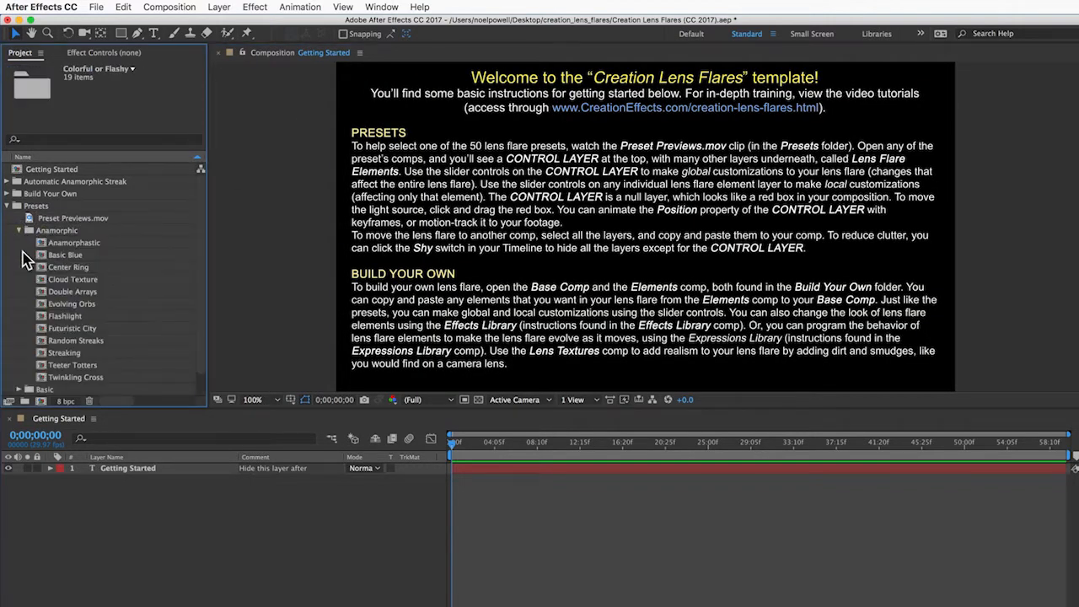
double_click(64, 254)
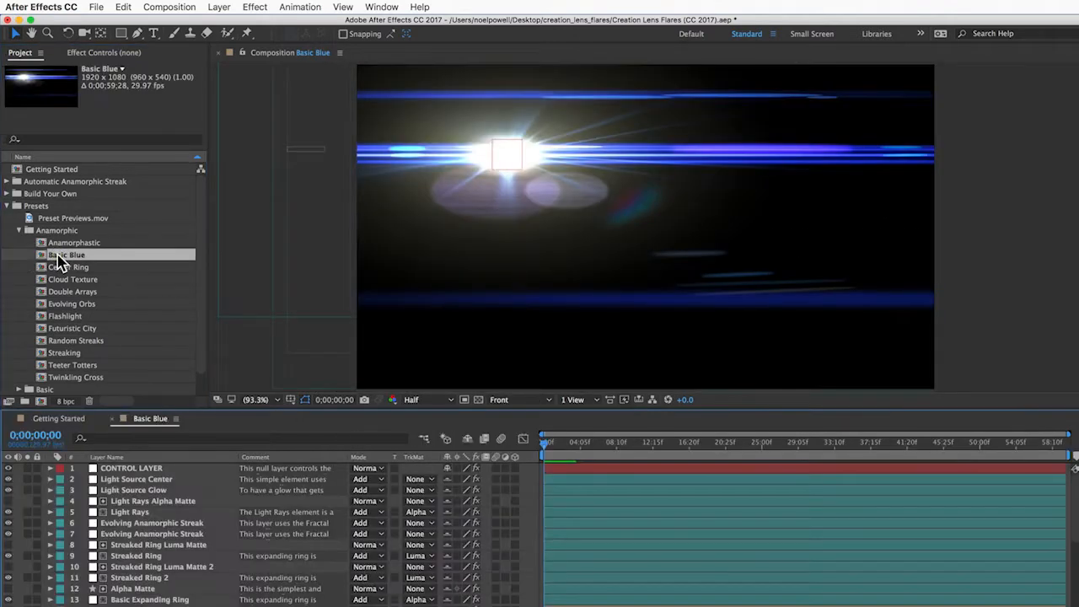
click(132, 469)
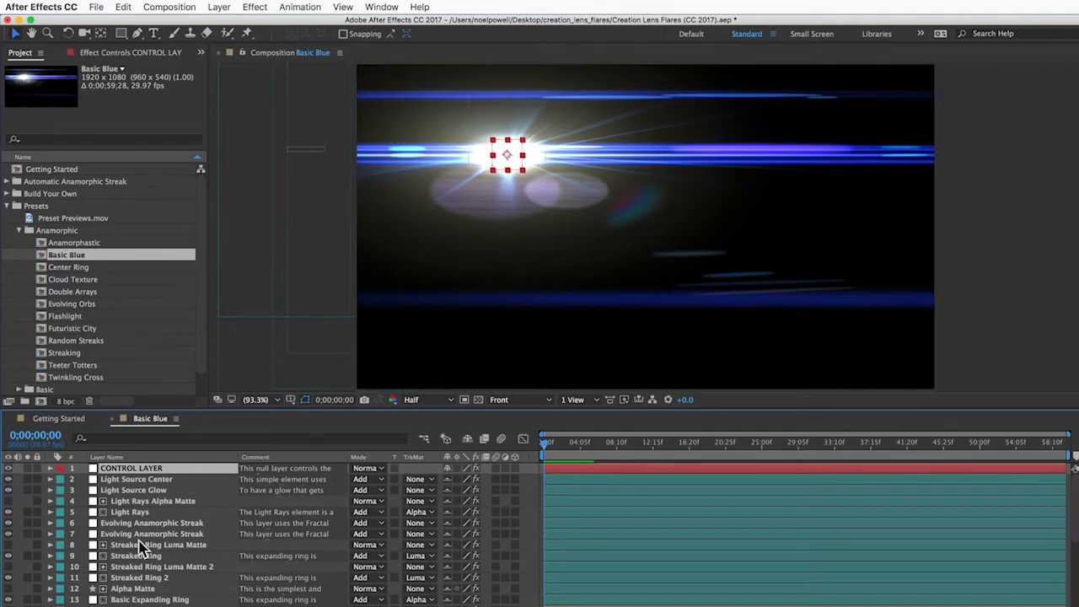
scroll(down, 3)
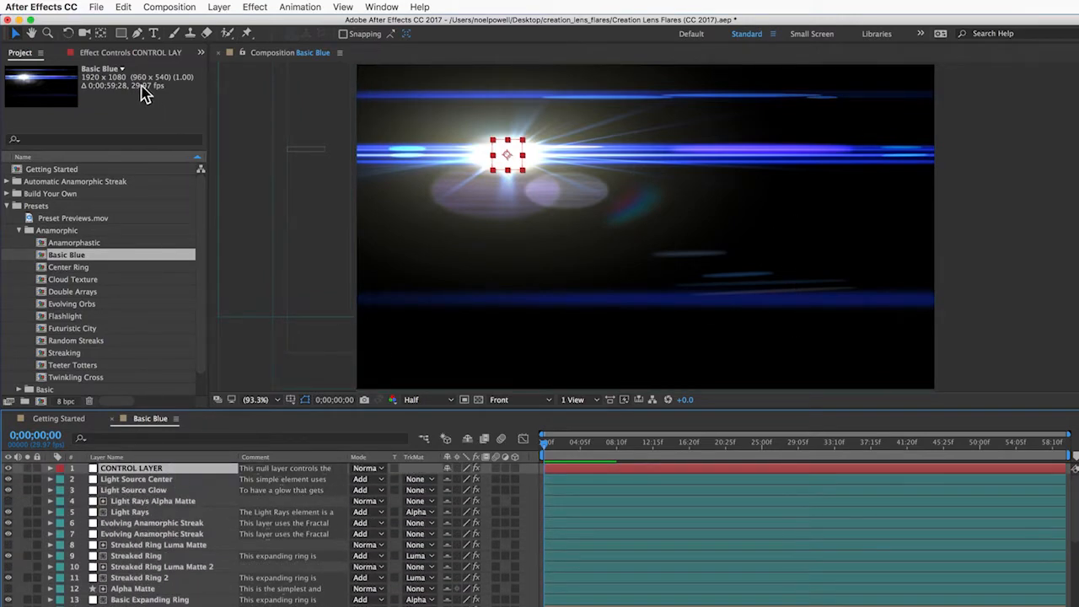
click(101, 52)
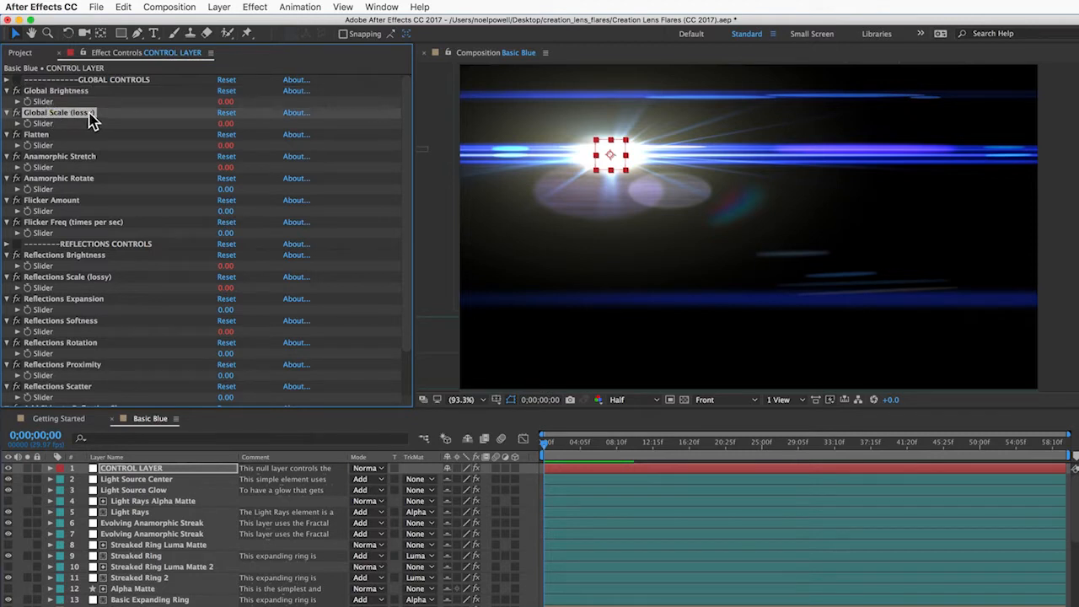
mouse_move(101, 250)
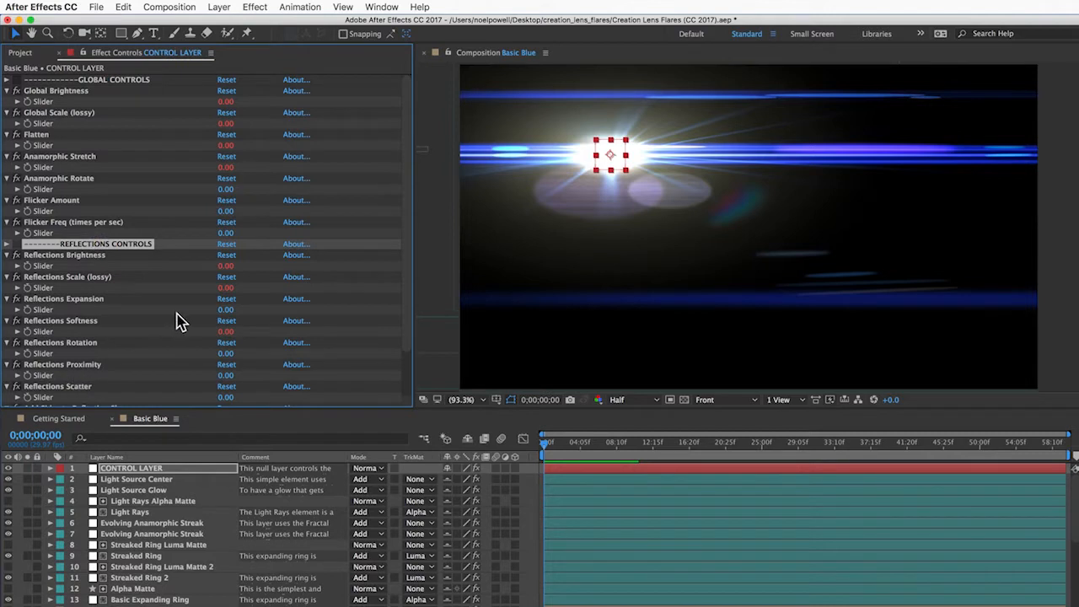
mouse_move(740, 229)
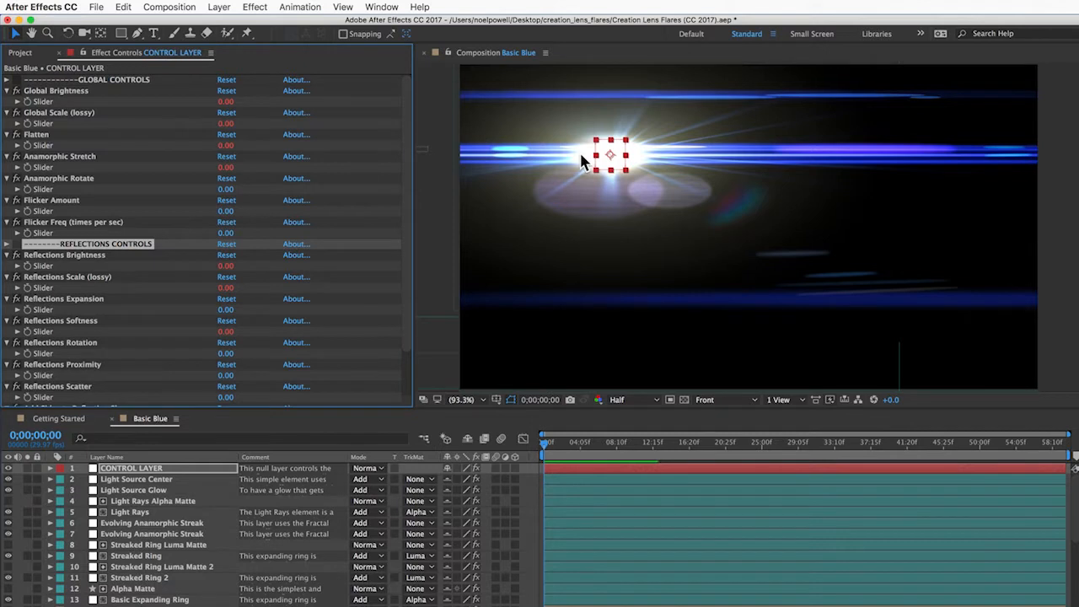
mouse_move(91, 168)
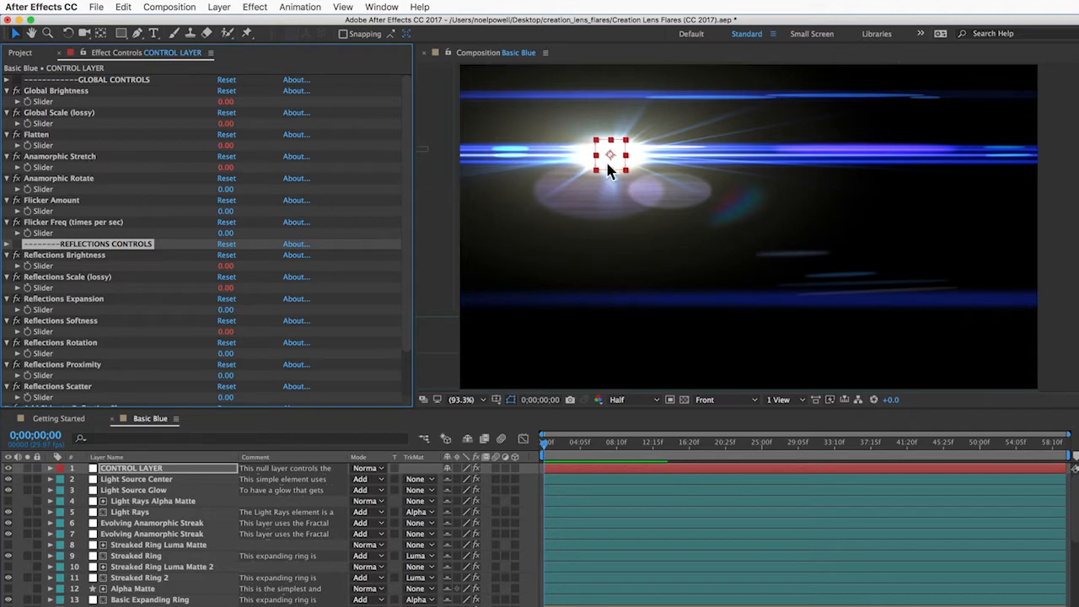
Step: Drag the Basic Blue flare's light source to the upper left of the frame, twirling the control layer open and closed
drag(610, 155, 913, 297)
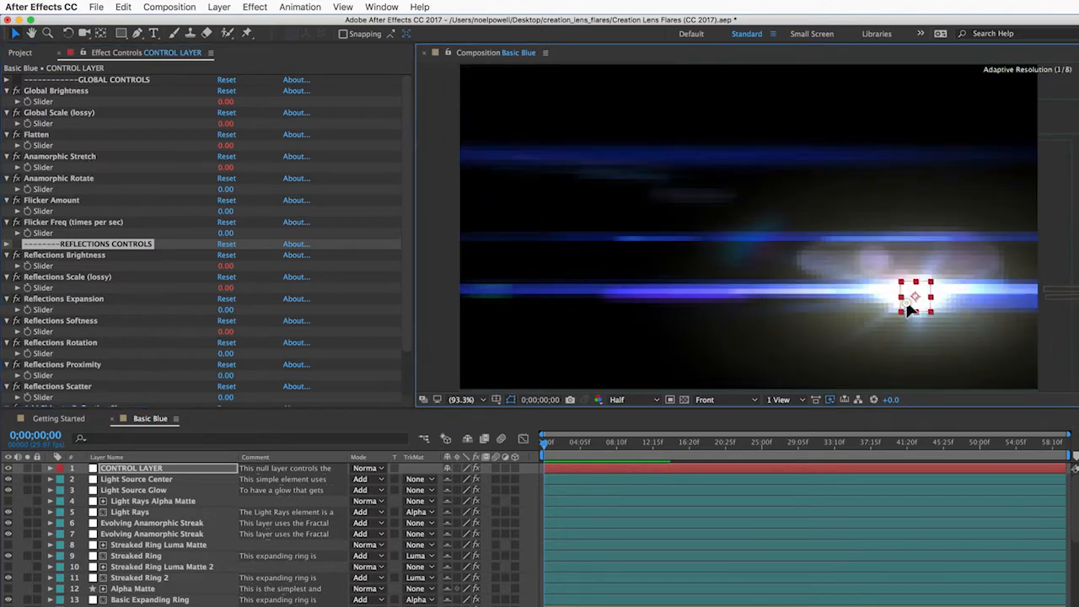
drag(914, 301, 526, 108)
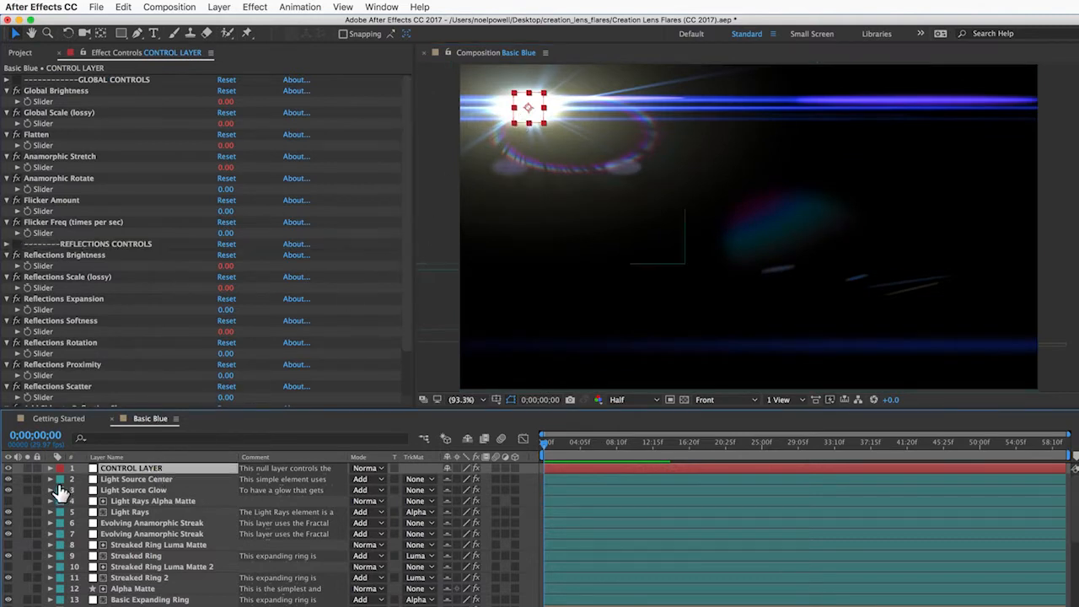
click(51, 469)
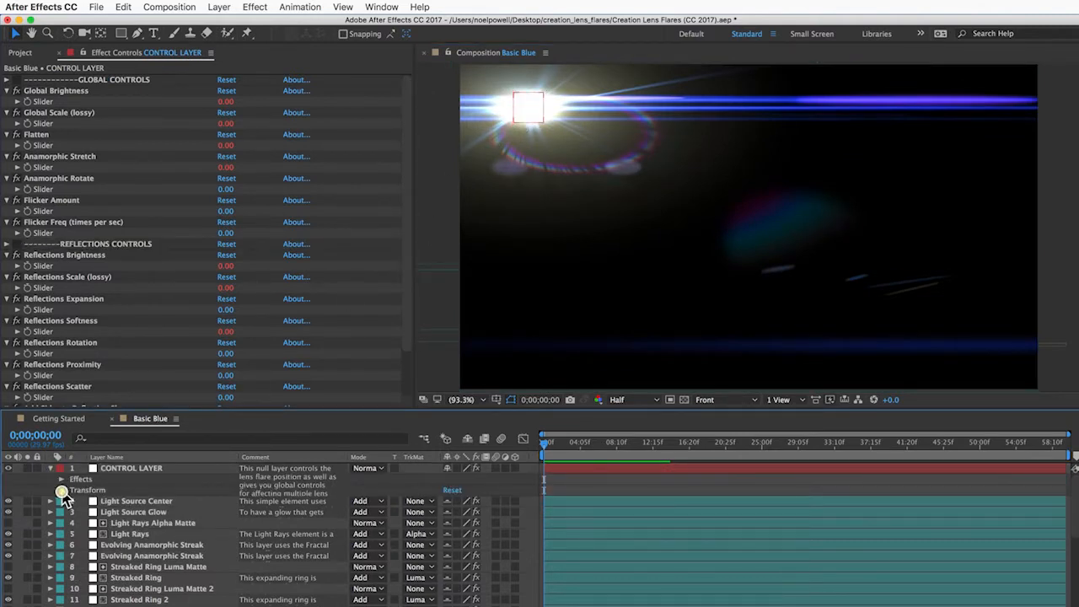
click(61, 489)
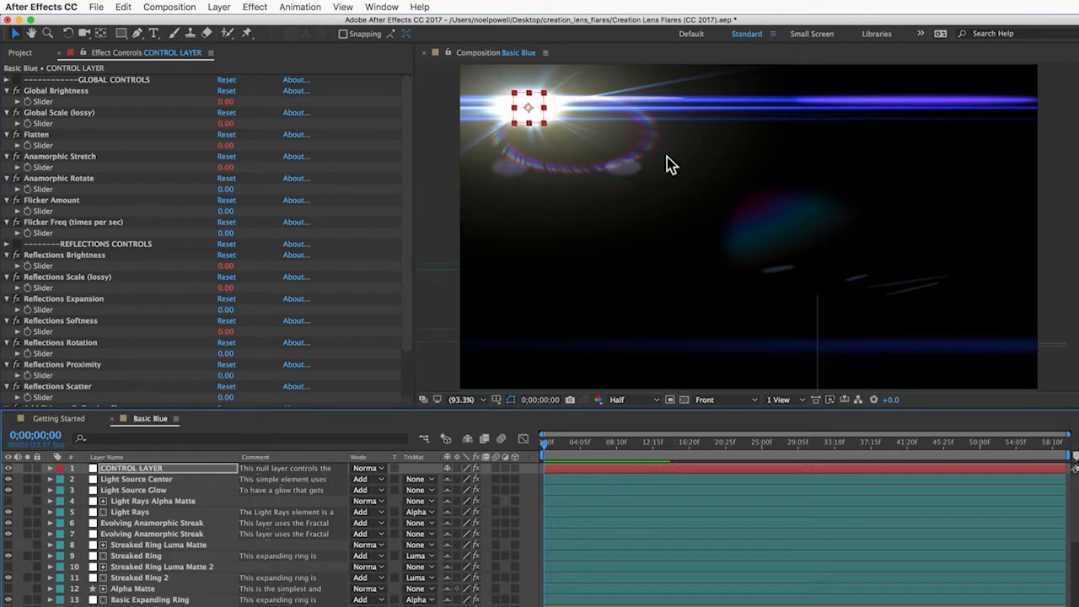
mouse_move(200, 32)
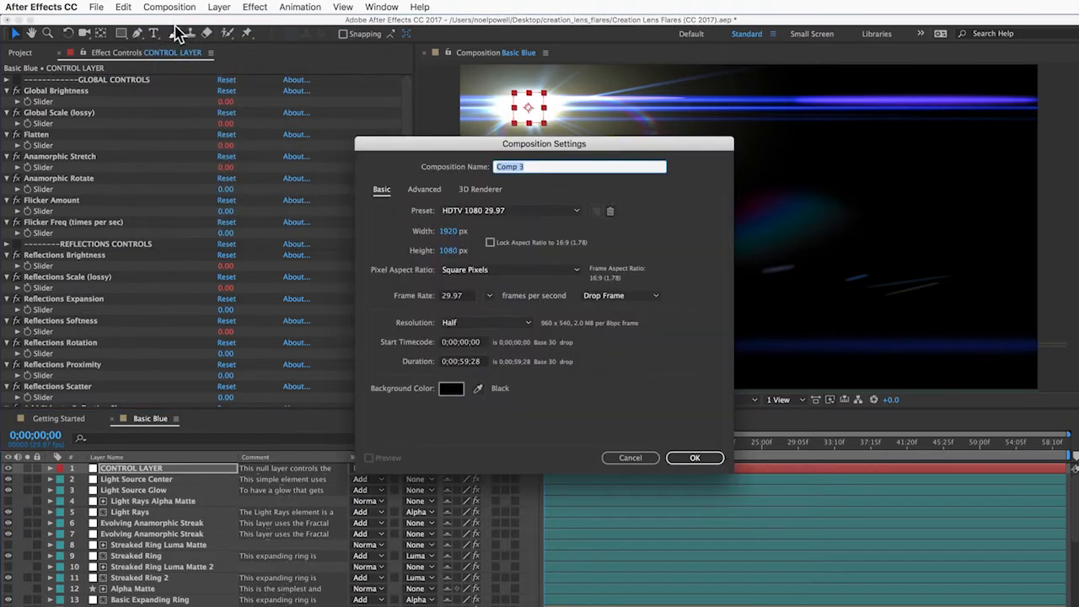
Step: Create the new empty composition, return to Basic Blue and copy all its flare layers
click(695, 457)
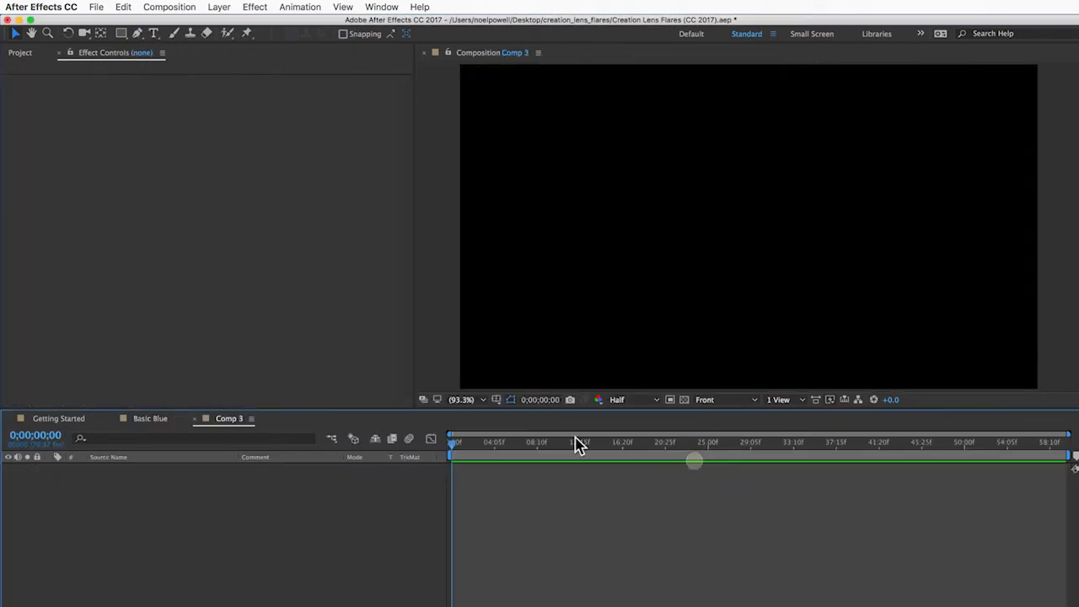
click(150, 418)
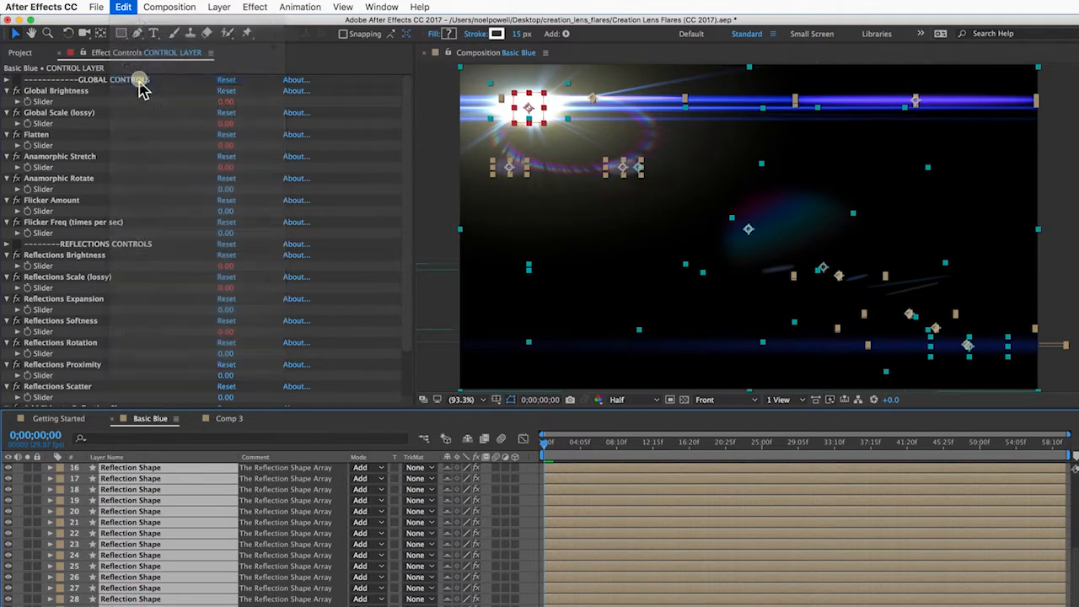
click(229, 418)
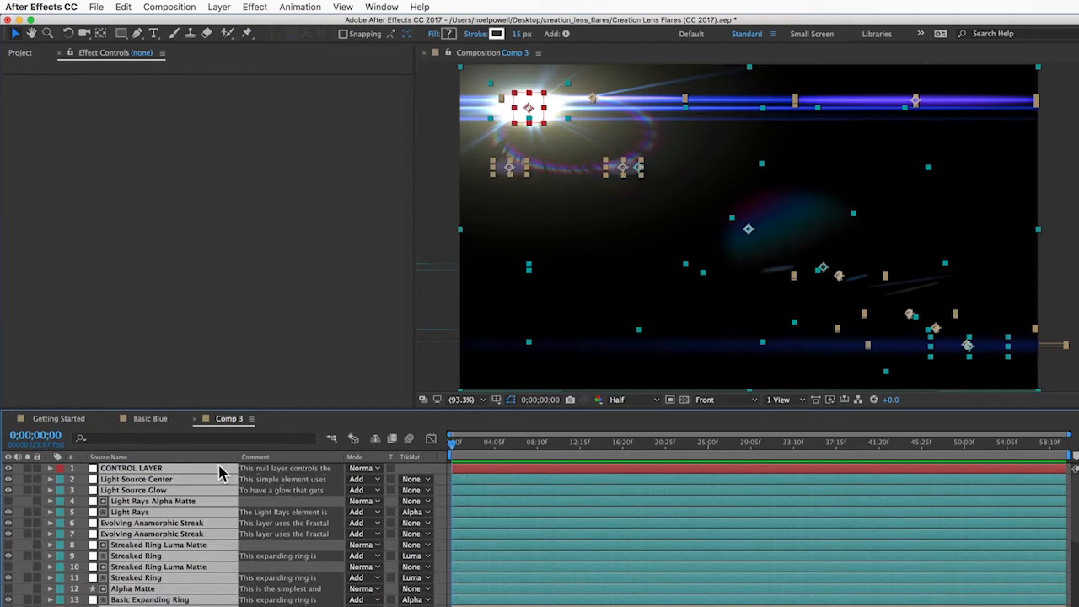
mouse_move(377, 435)
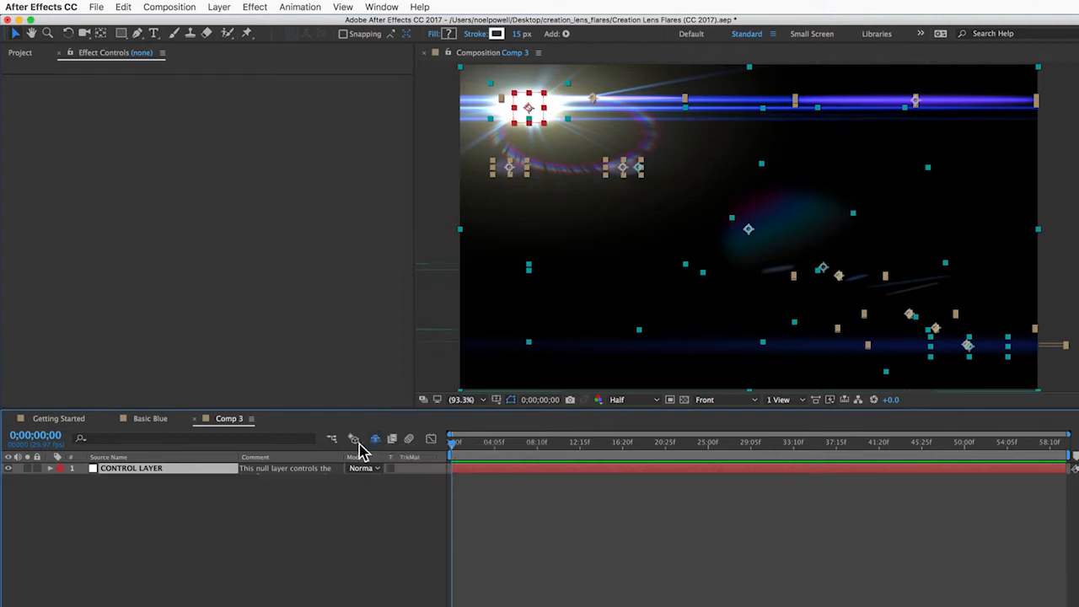
mouse_move(196, 513)
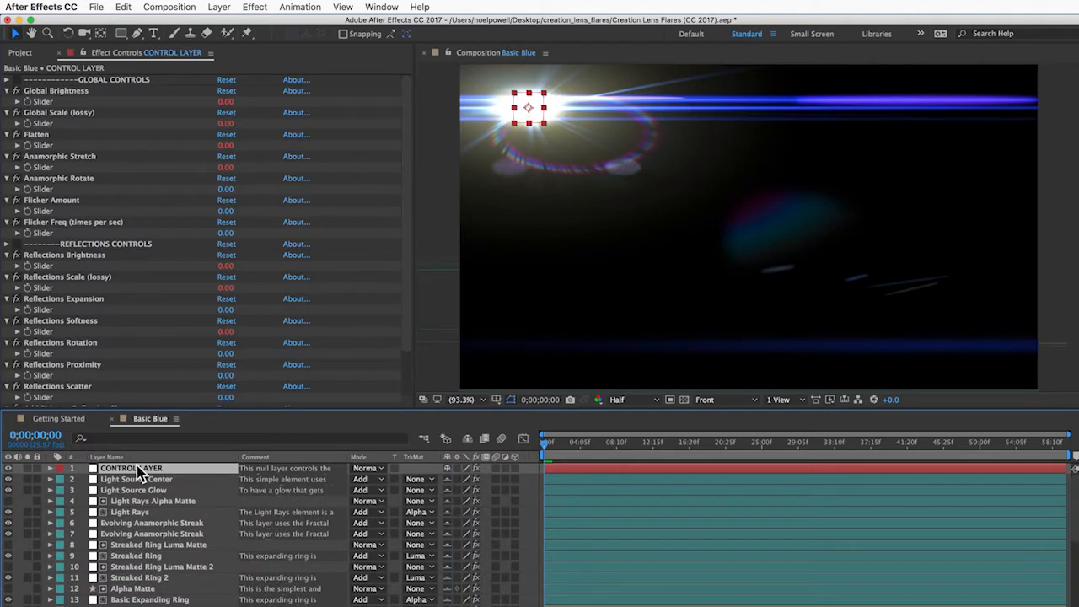
mouse_move(126, 244)
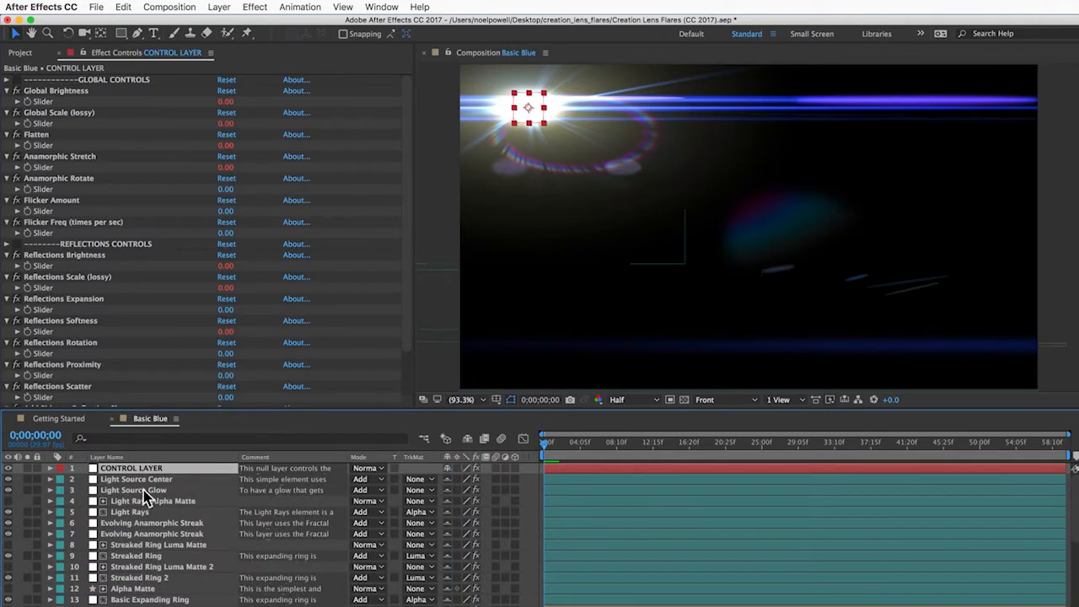
Step: Review the Light Source Glow, Light Rays and Evolving Anamorphic Streak layers, then show the Project panel
click(133, 489)
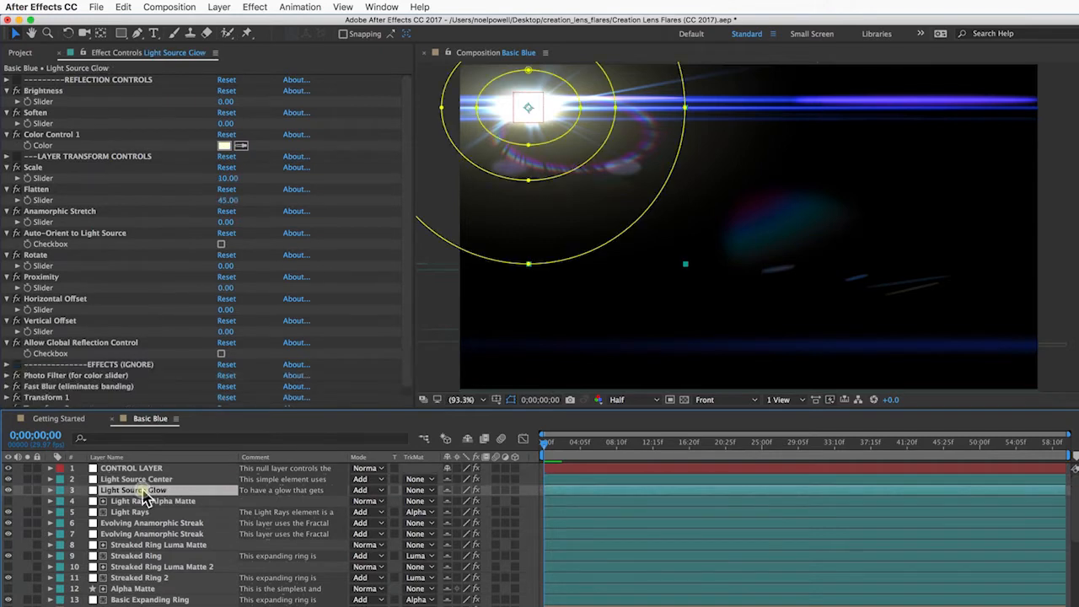
click(128, 512)
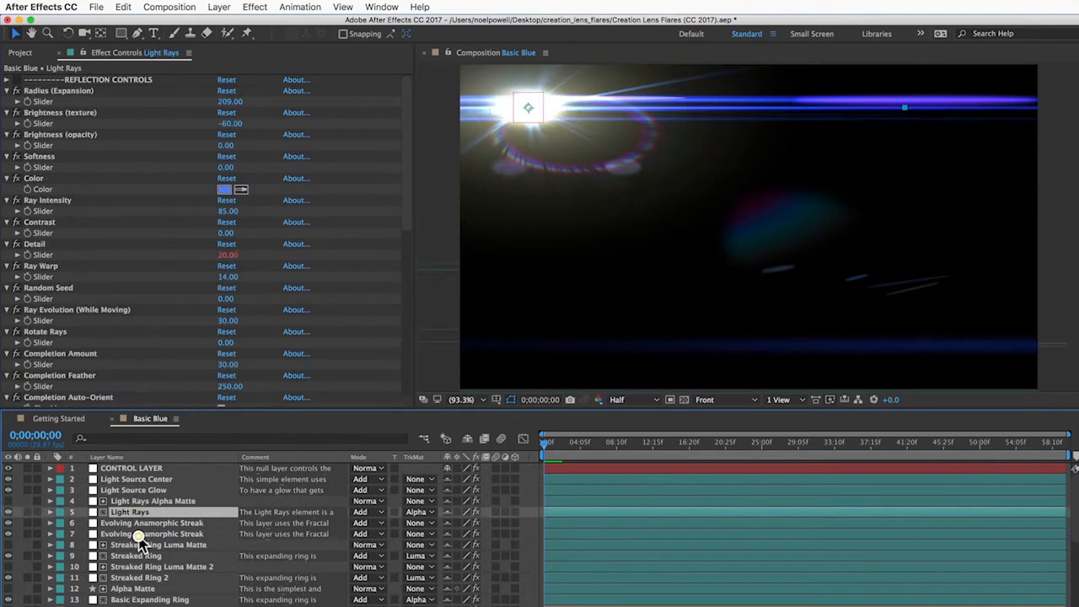
click(152, 532)
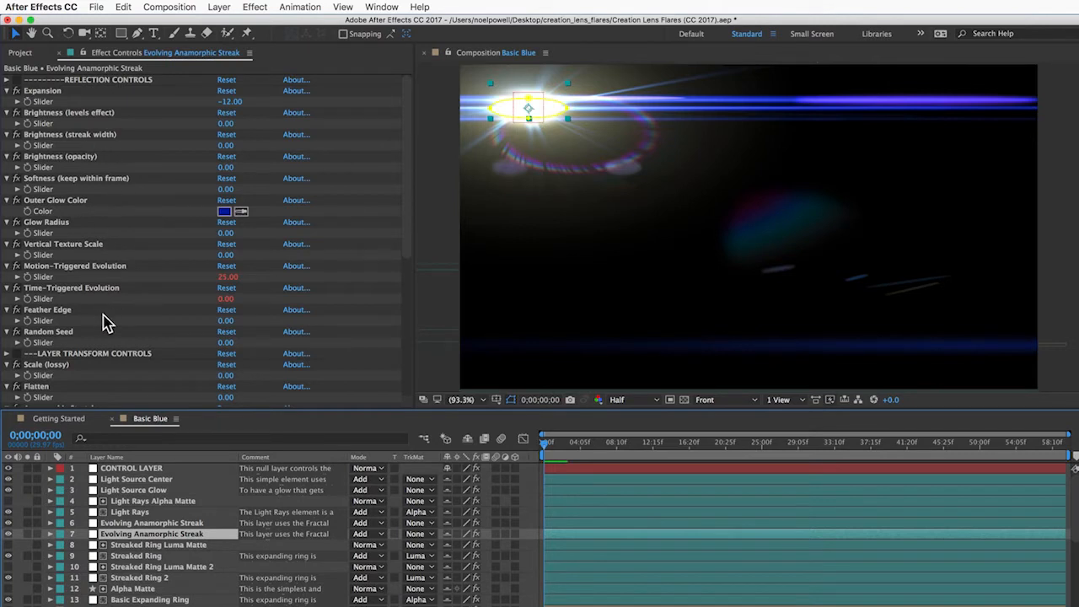
click(20, 52)
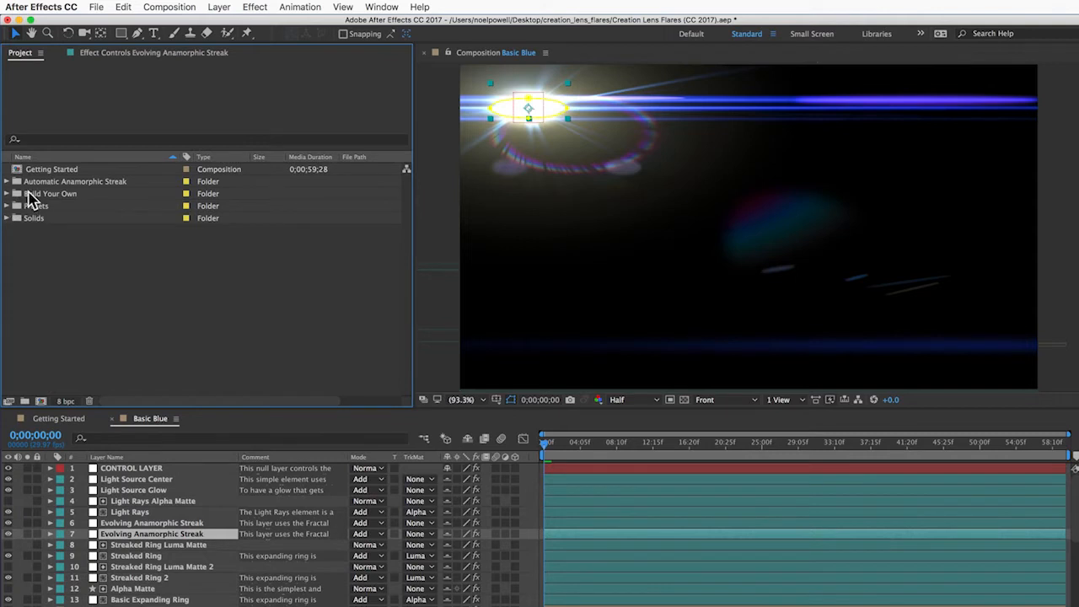
Step: Open Base Comp and Elements from the Build Your Own folder and scroll Elements' flare layer list
click(7, 192)
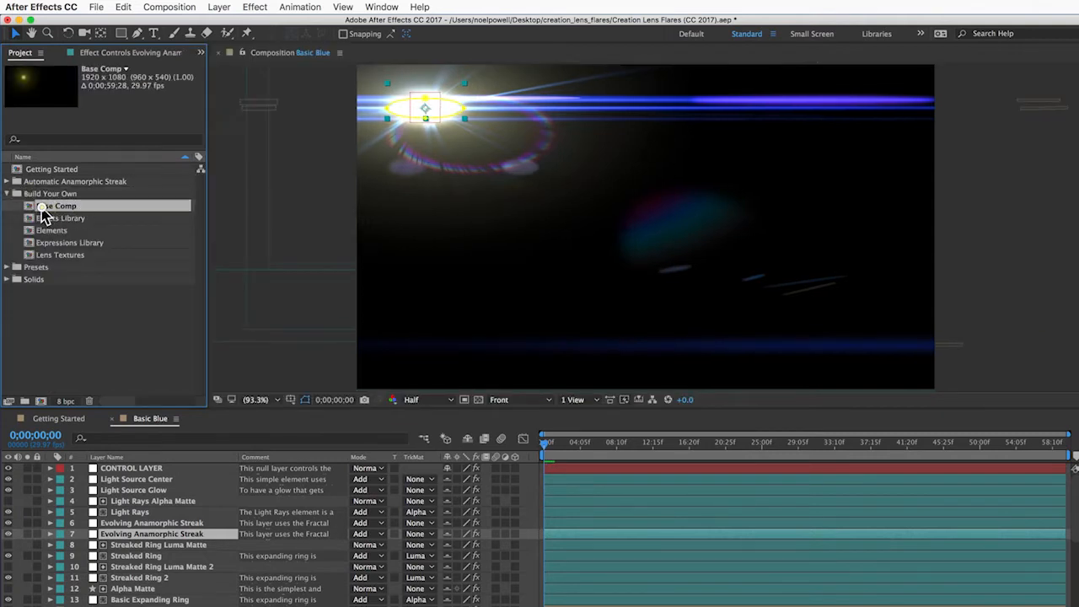
double_click(56, 205)
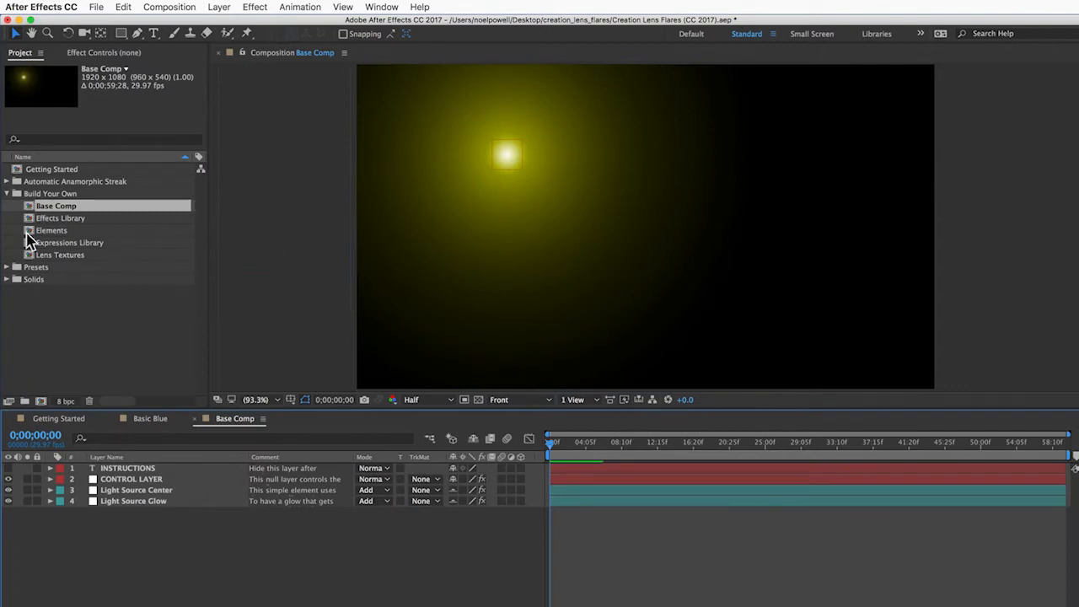
double_click(52, 229)
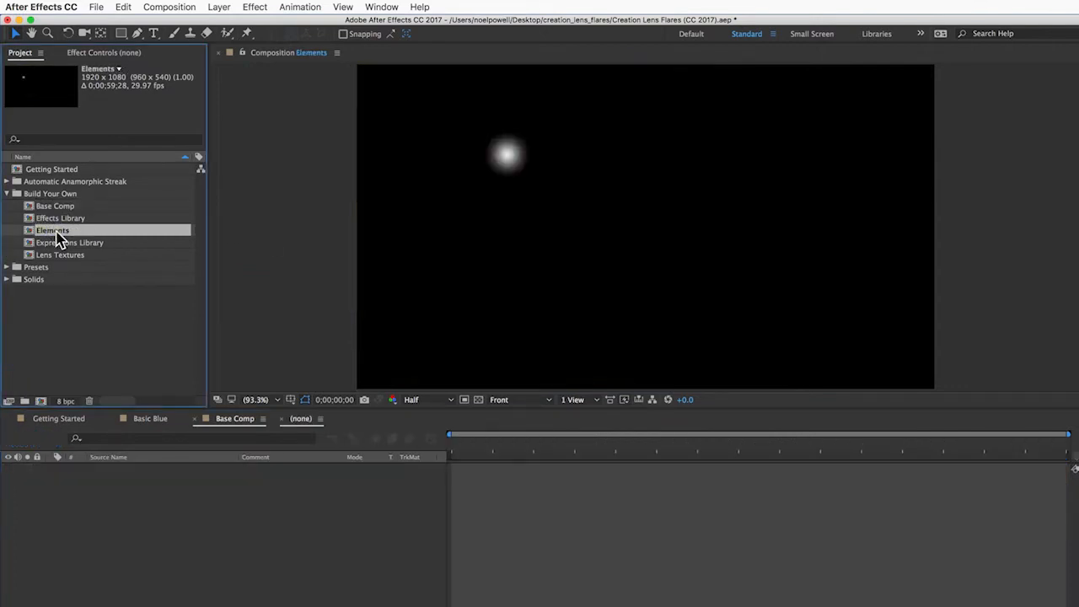
double_click(52, 229)
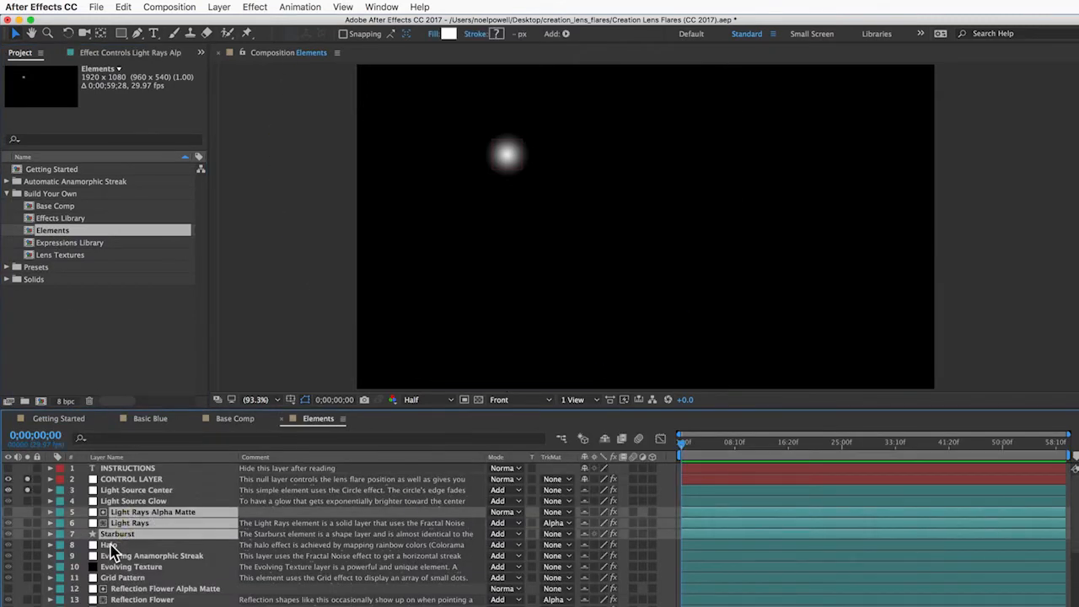
scroll(down, 3)
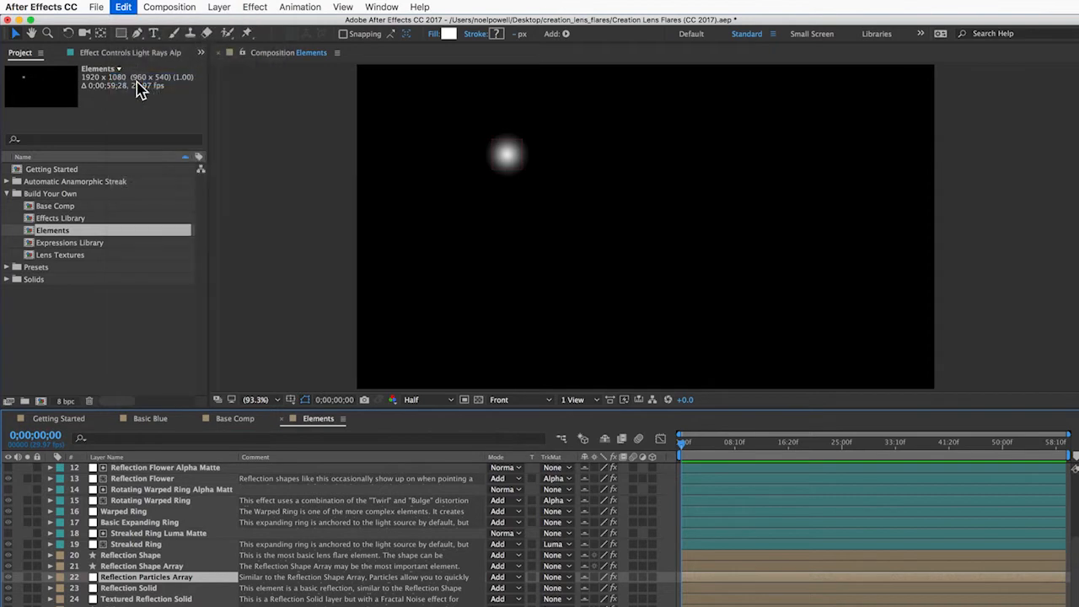
Step: Paste the copied light rays, starburst, halo, streak and particle layers into Base Comp's yellow flare
click(234, 418)
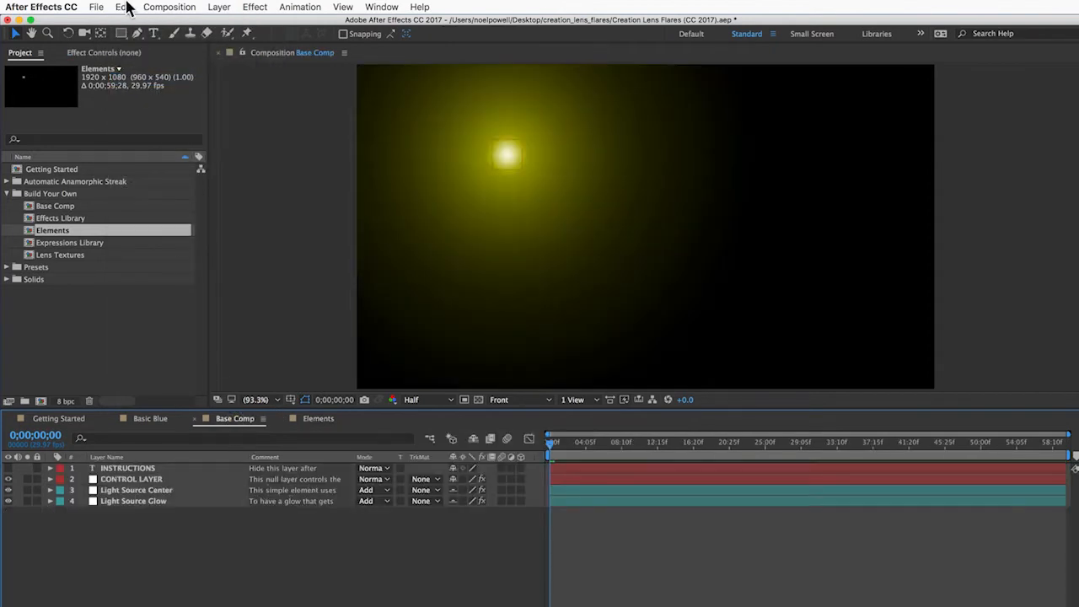
click(123, 7)
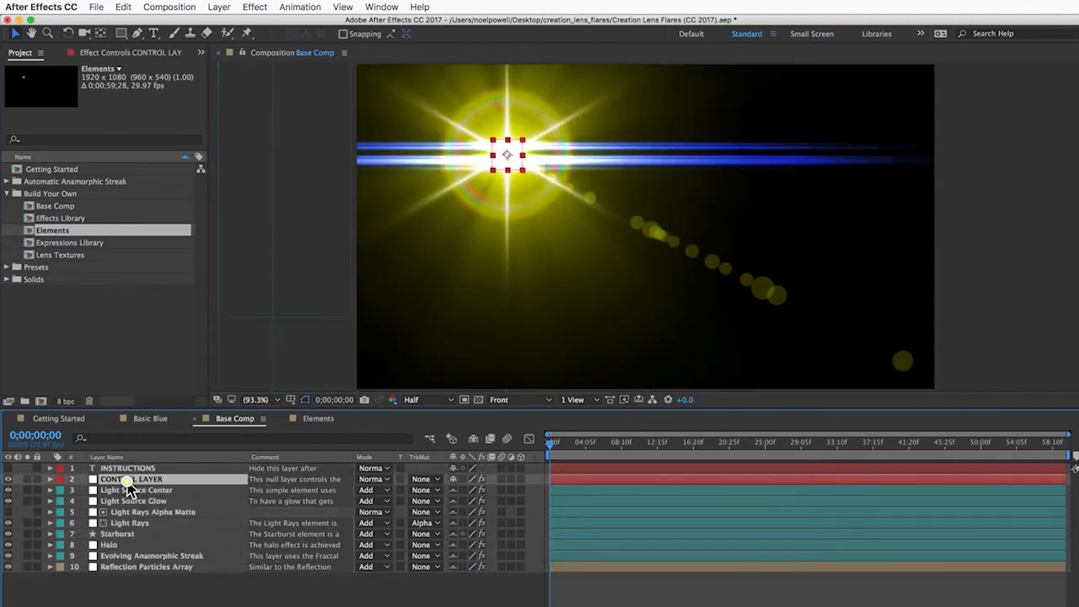
click(132, 478)
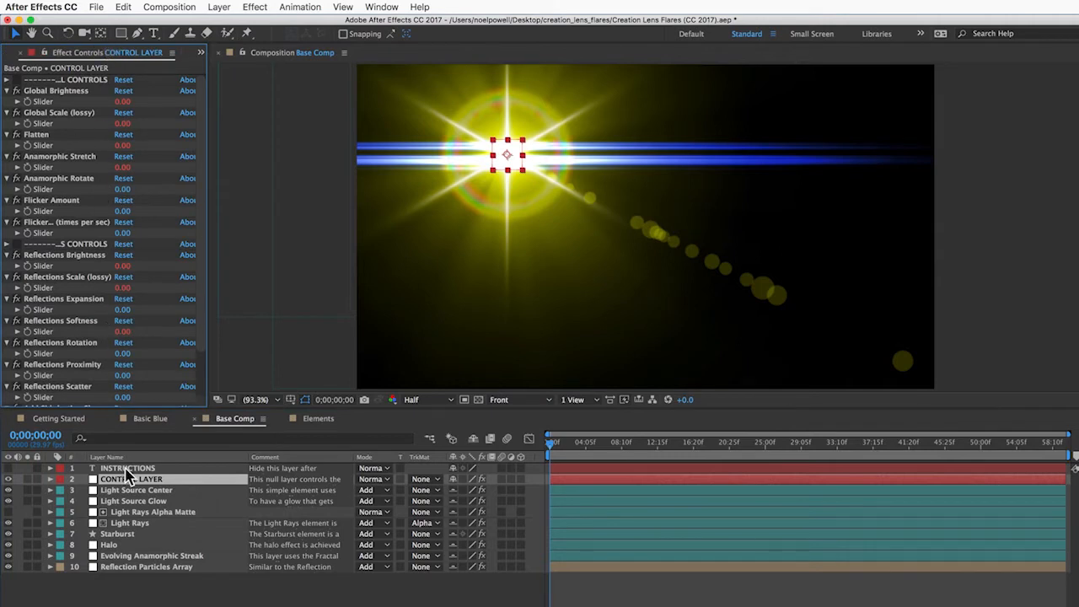
click(133, 500)
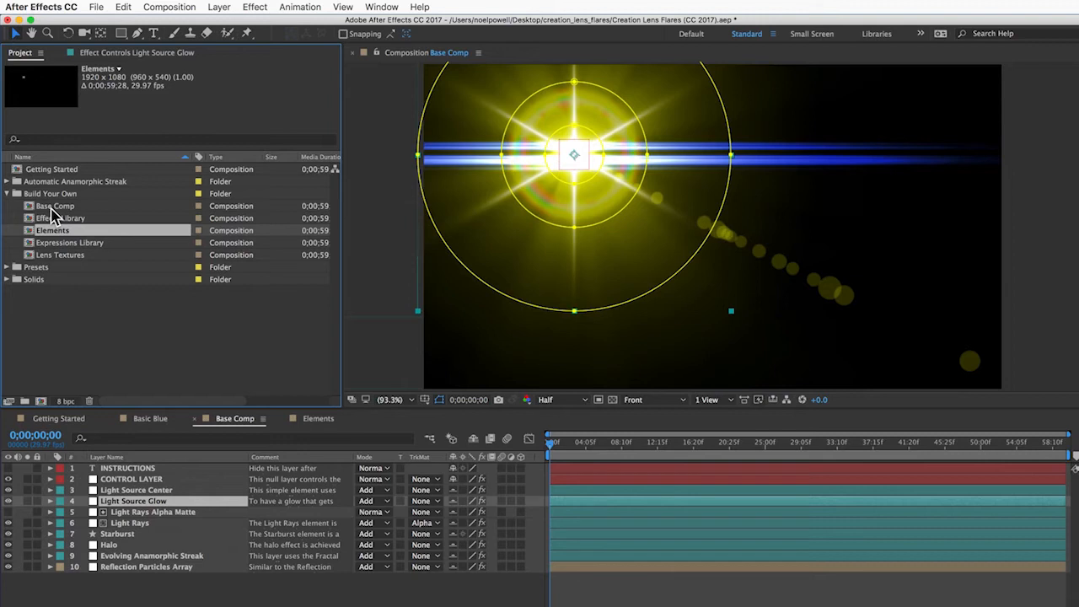
Step: Review the Effects Library, Expressions Library and Lens Textures comps, then open Lens Textures
click(61, 218)
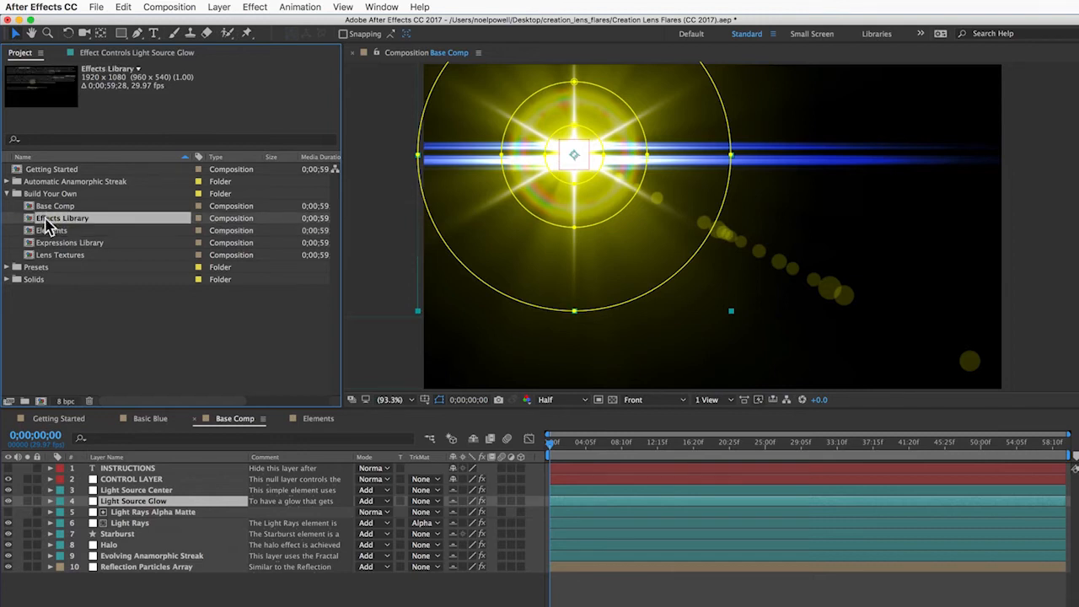
click(71, 243)
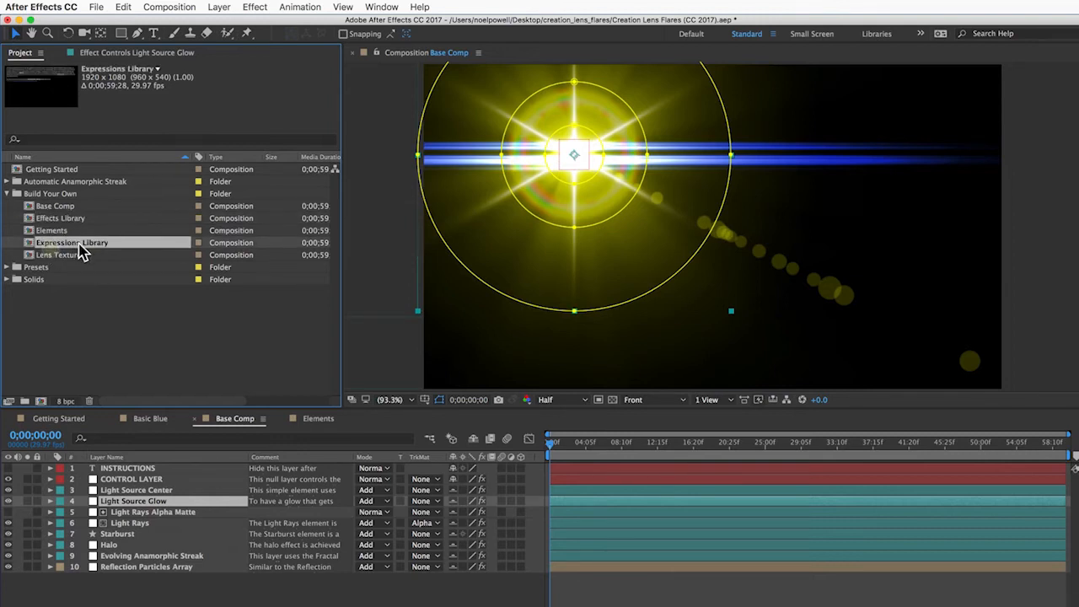
click(61, 255)
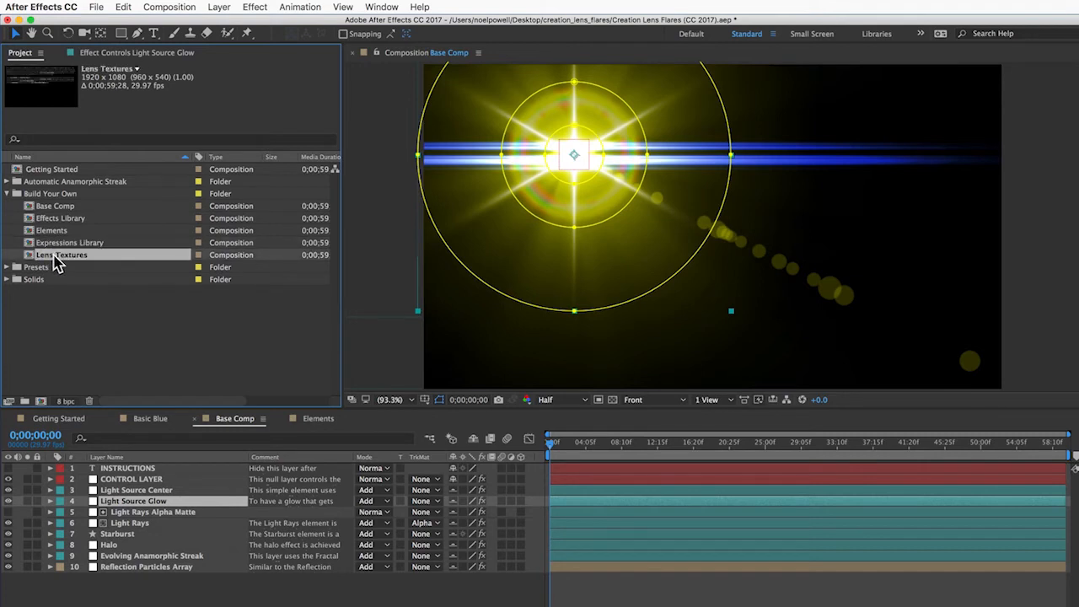
mouse_move(58, 261)
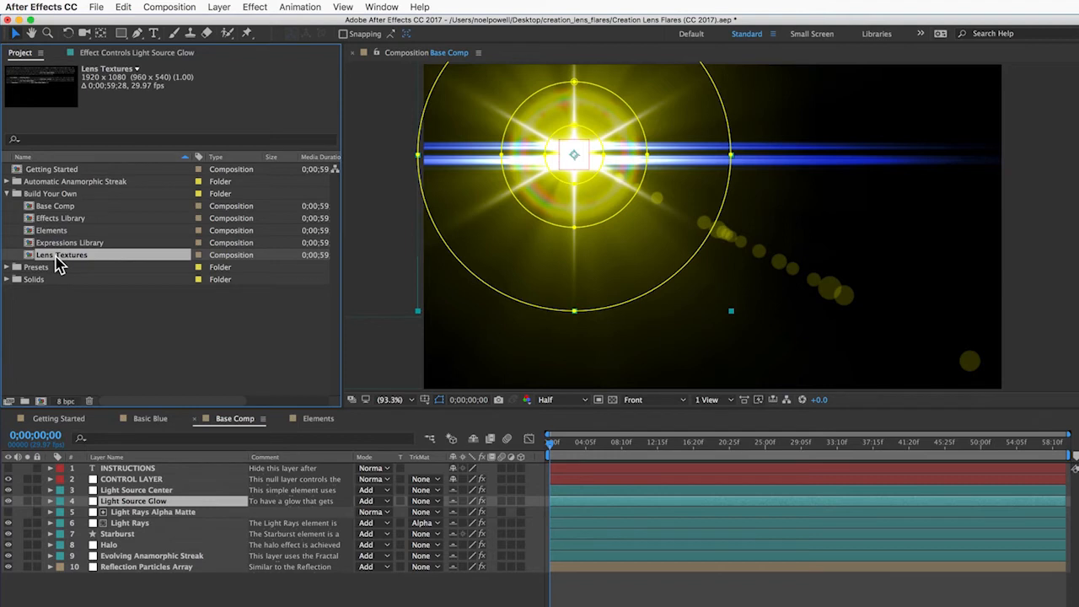
click(62, 217)
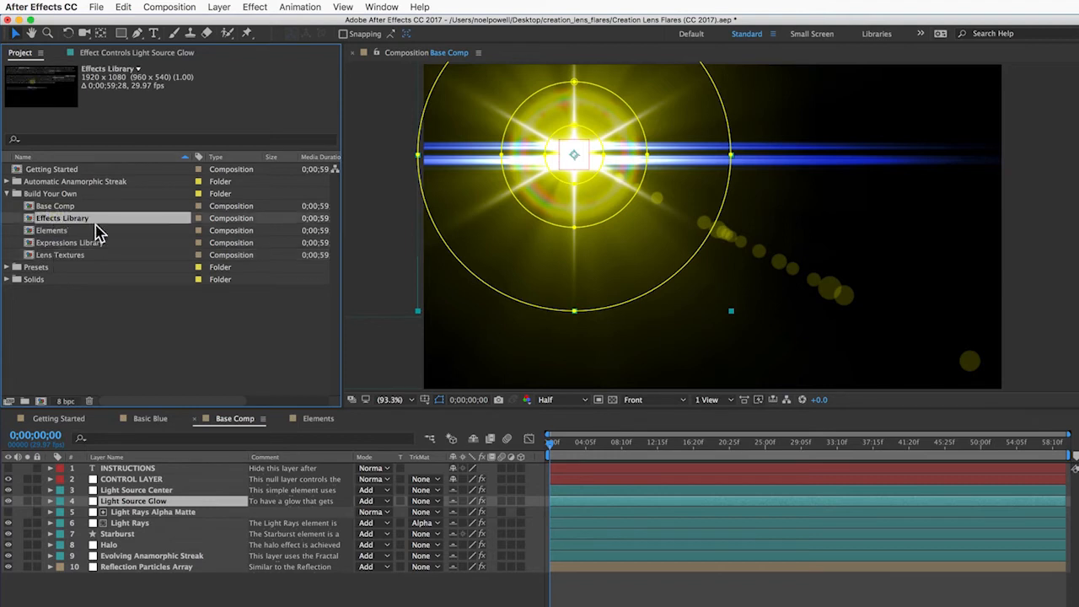
mouse_move(200, 251)
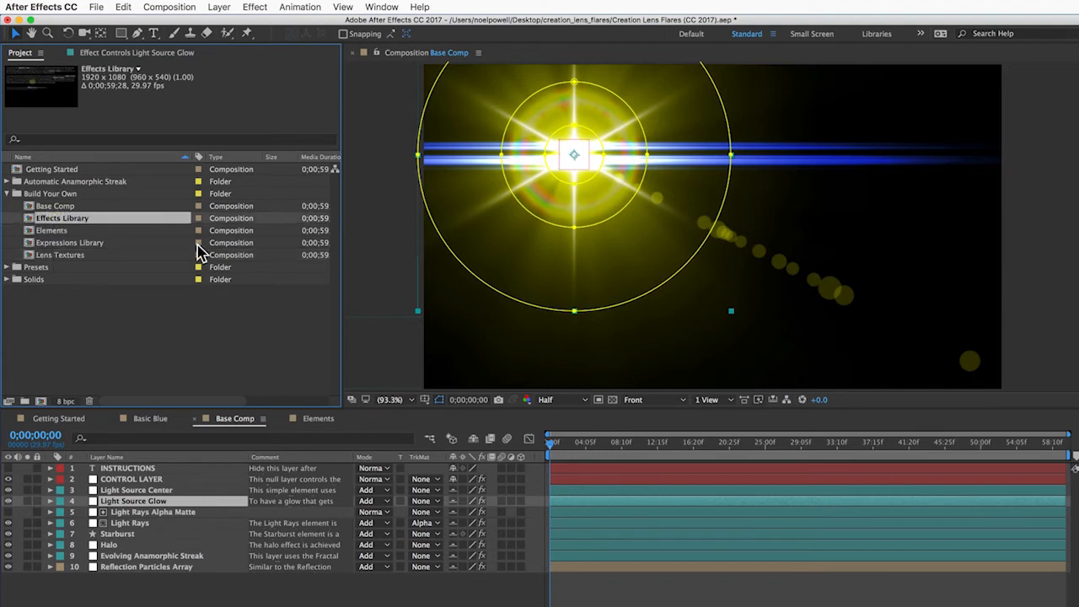
mouse_move(570, 232)
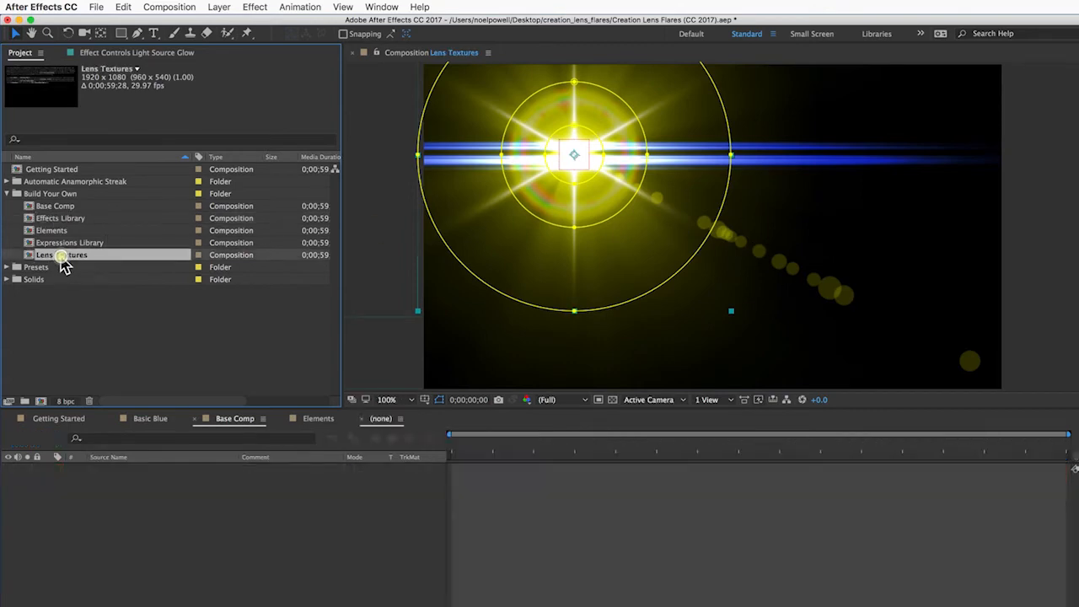
double_click(61, 255)
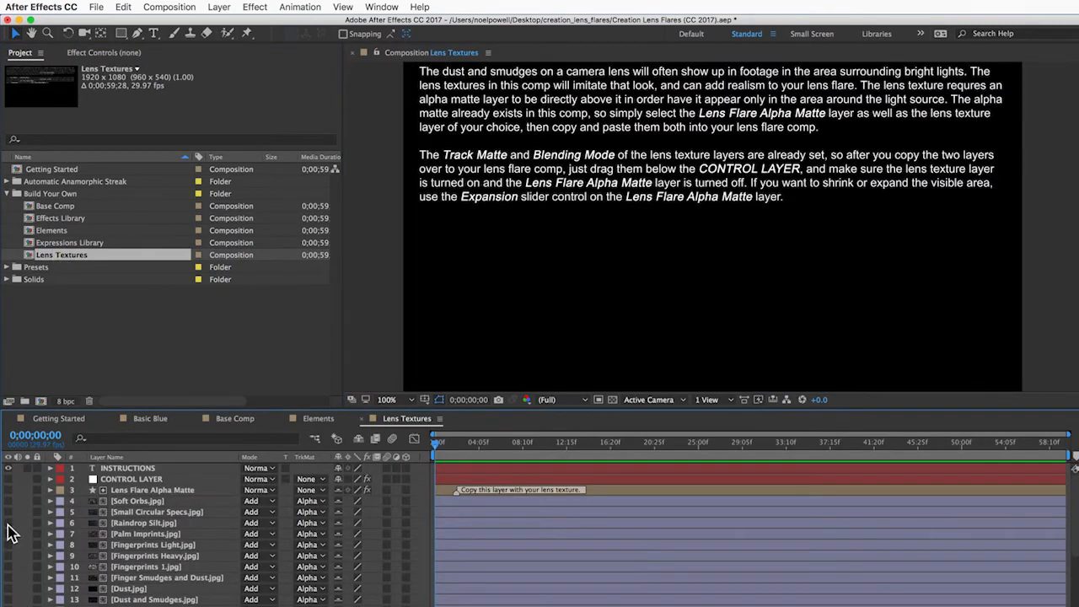